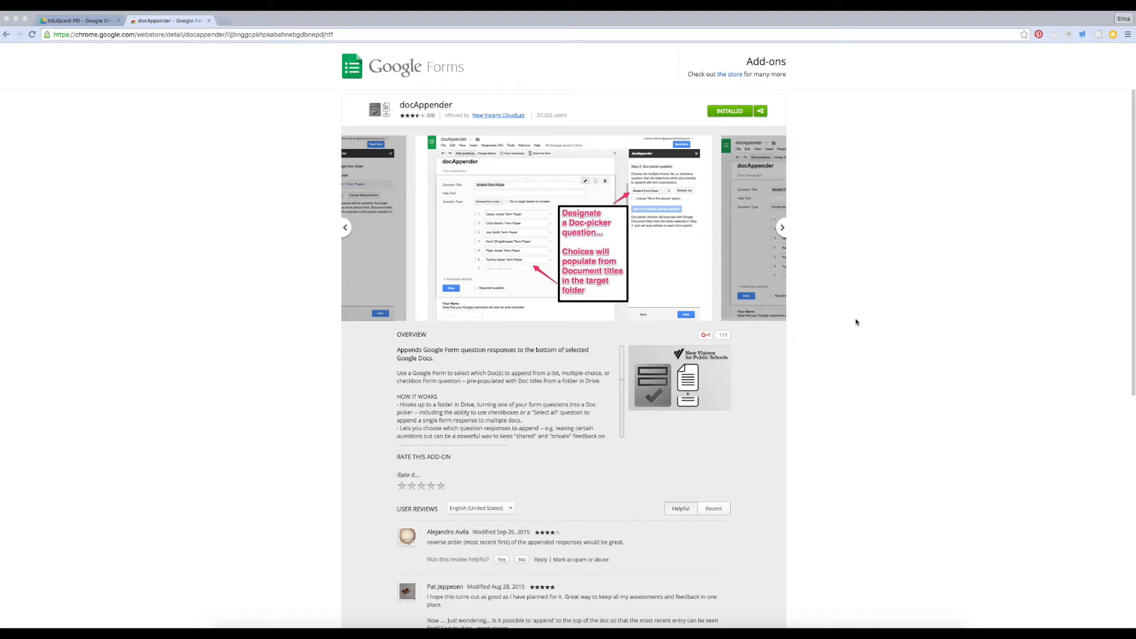
Page through the add-on's screenshots, then return to Google Drive.
left_click(781, 227)
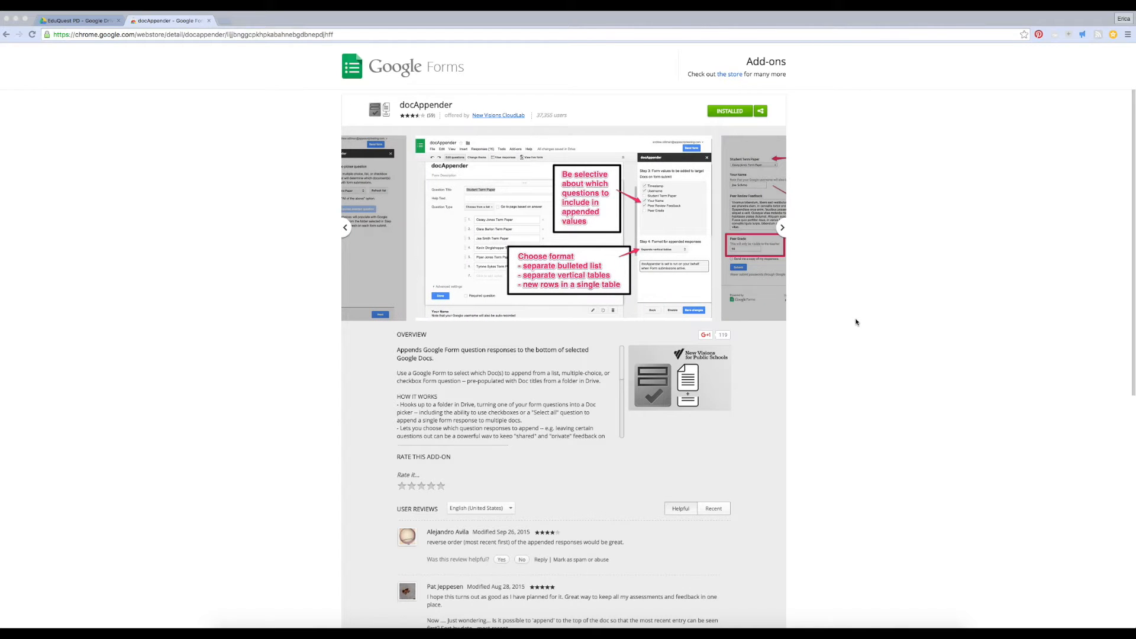
mouse_move(736, 135)
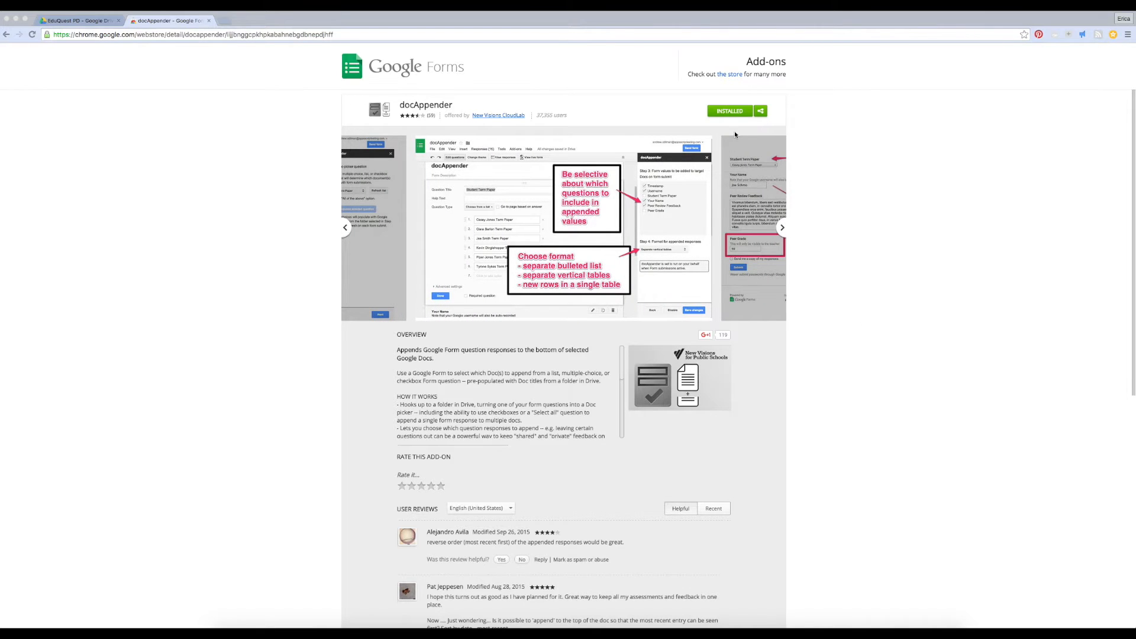
mouse_move(743, 119)
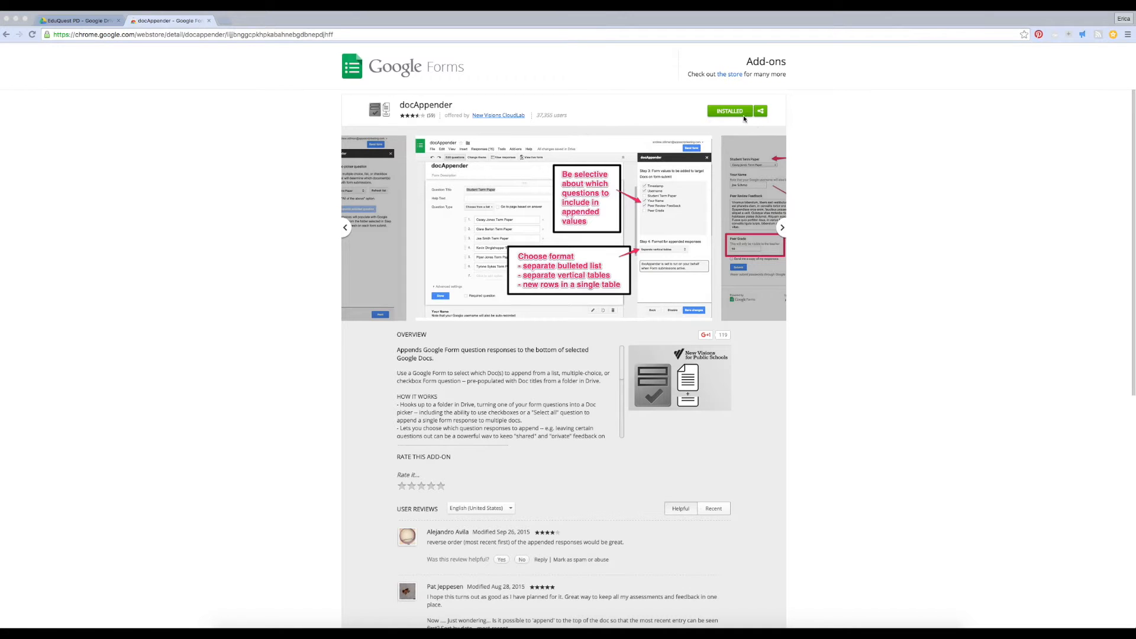
left_click(781, 227)
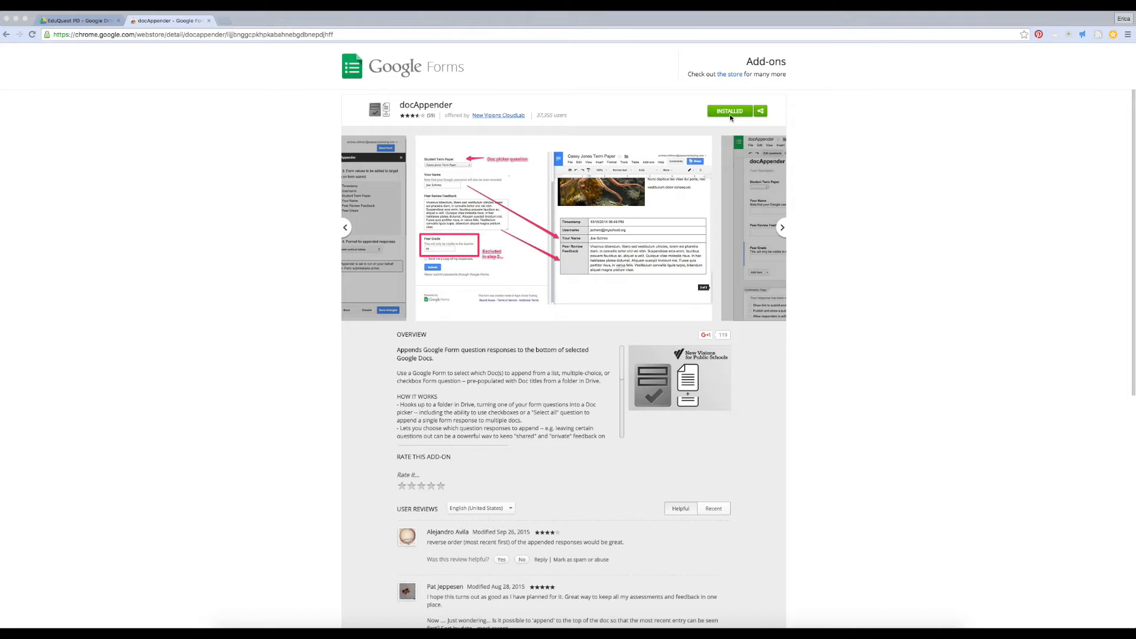
left_click(76, 20)
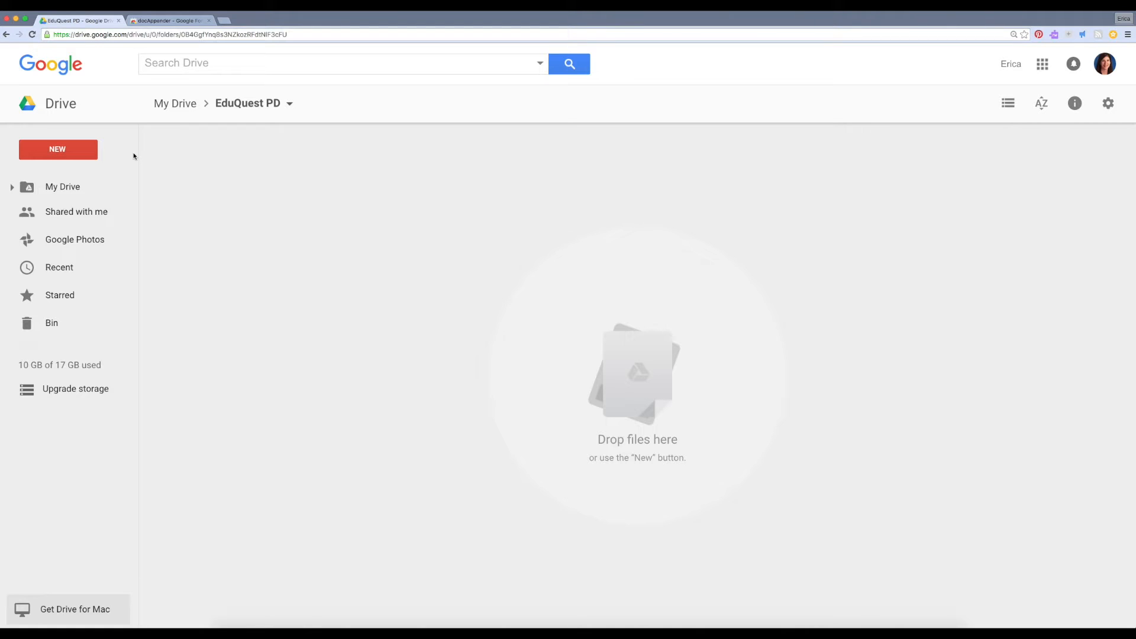
mouse_move(106, 164)
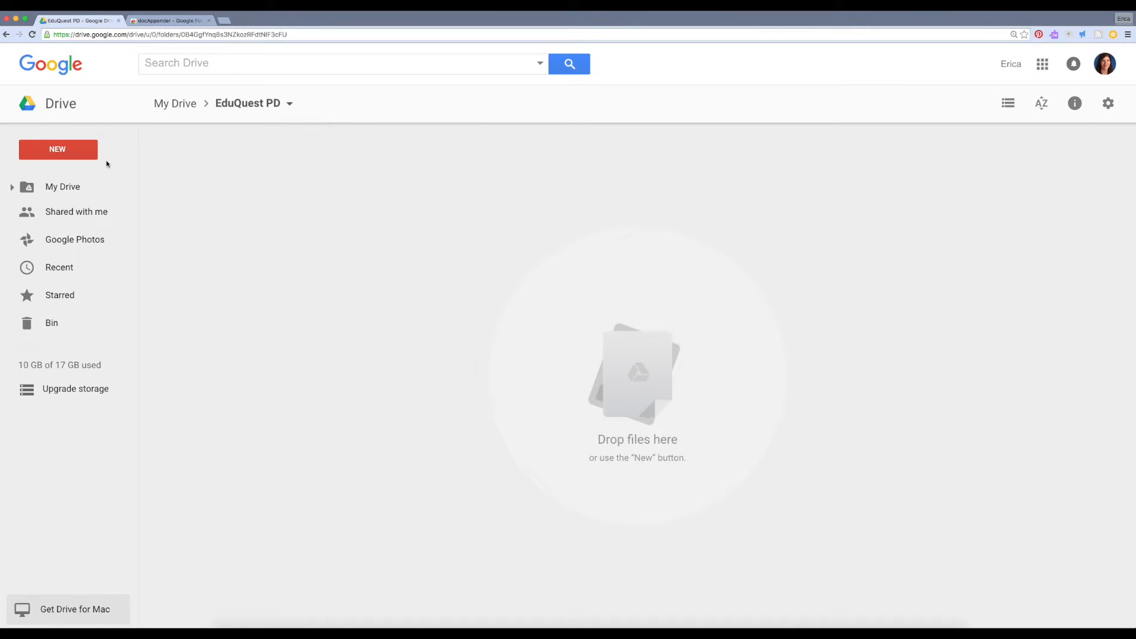
Create a folder named Classroom Observations in EduQuest PD and open it.
left_click(58, 149)
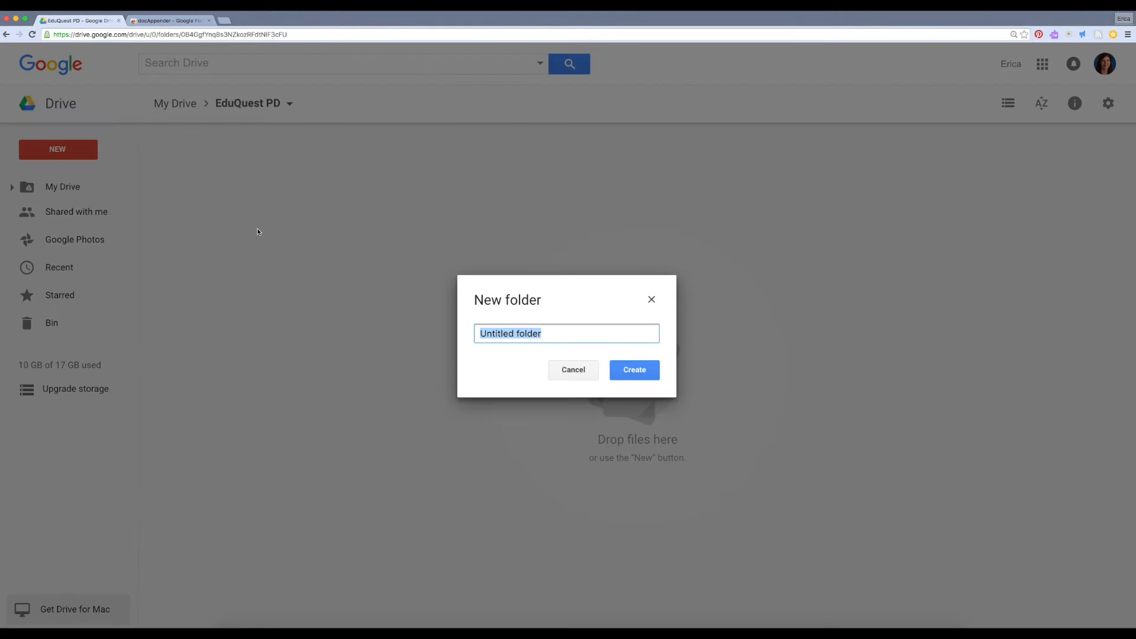
type("Classroo")
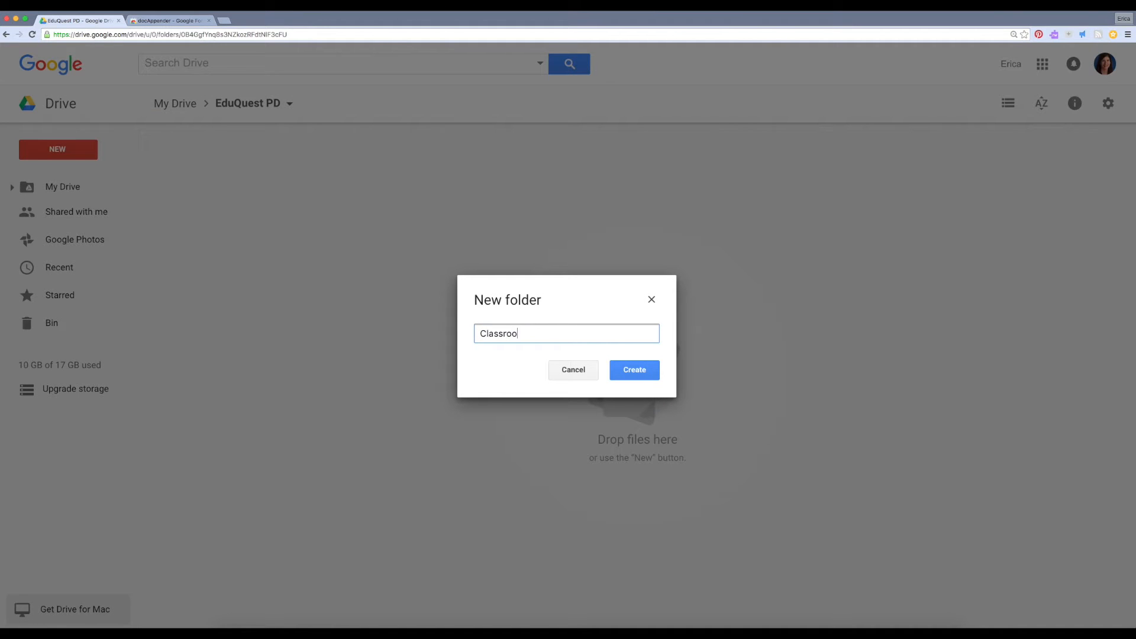
type("m Observation")
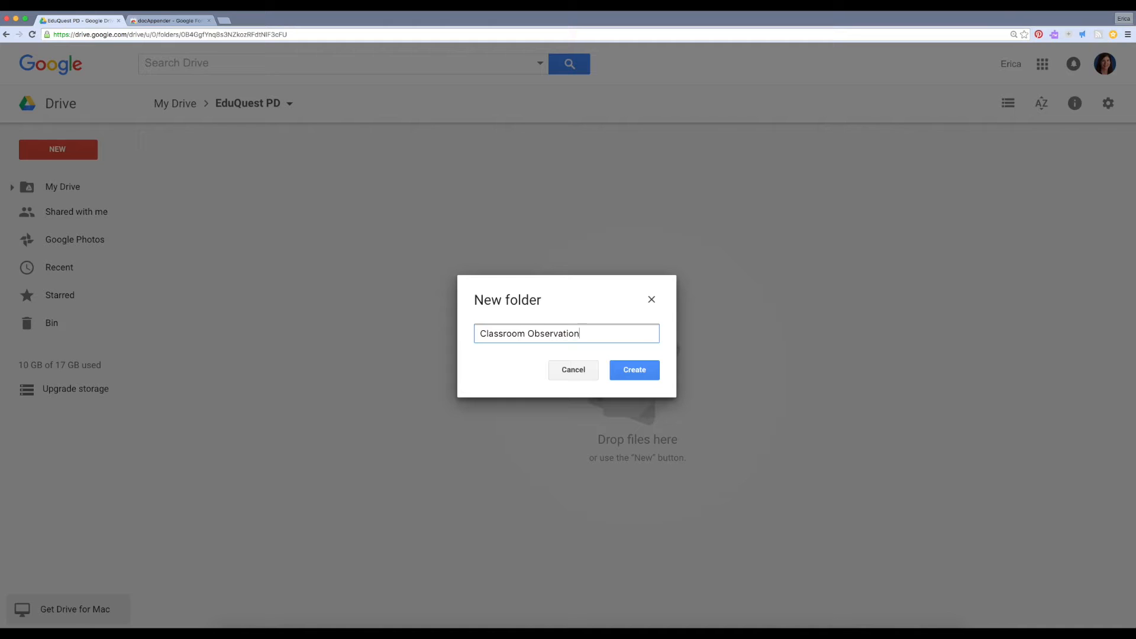
left_click(632, 369)
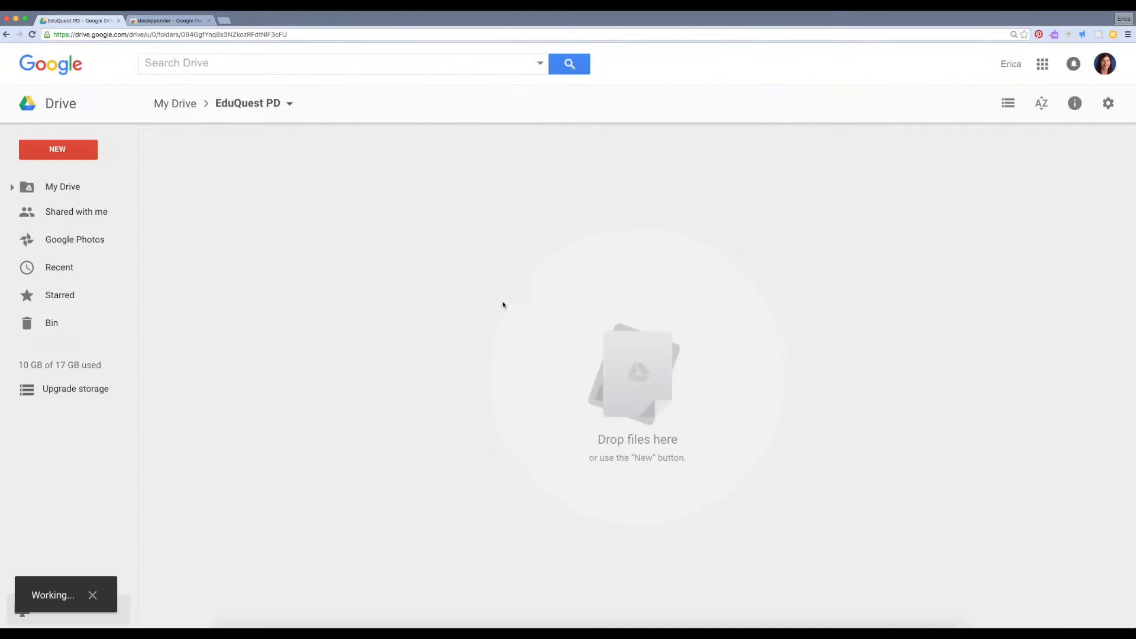
left_click(217, 158)
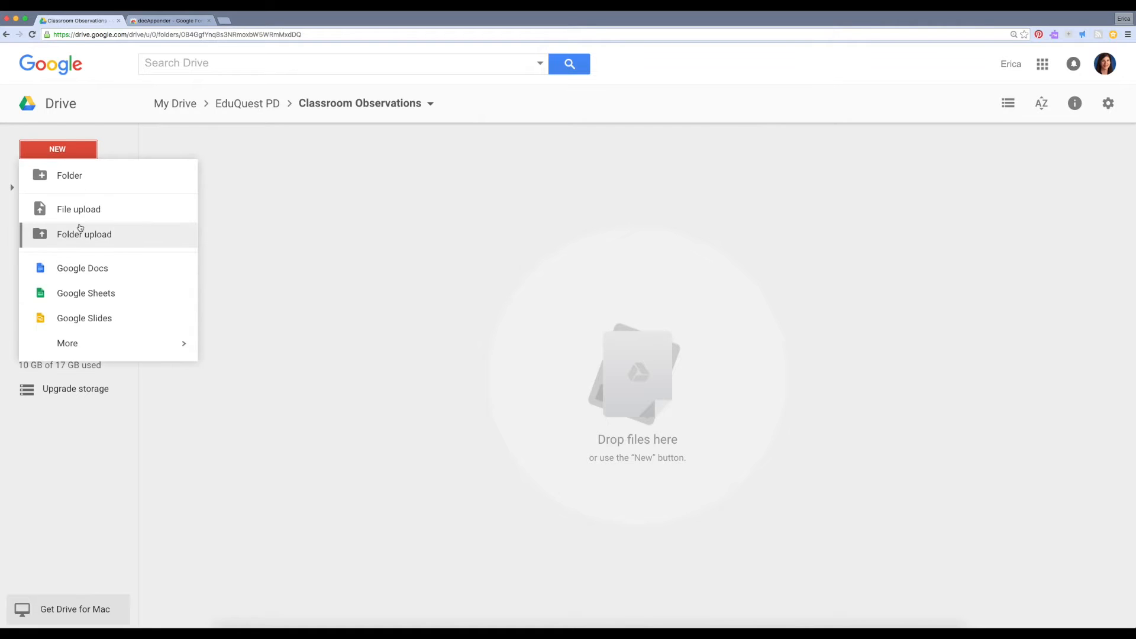
Add blank Google Docs to the folder, naming the first one Student A.
left_click(83, 267)
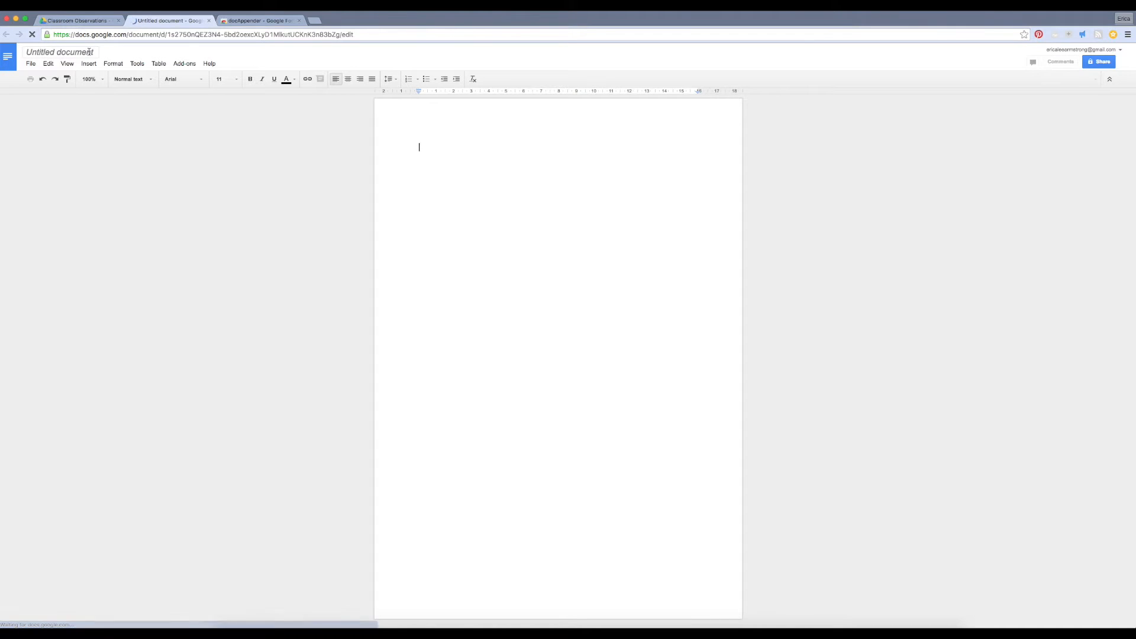
left_click(59, 52)
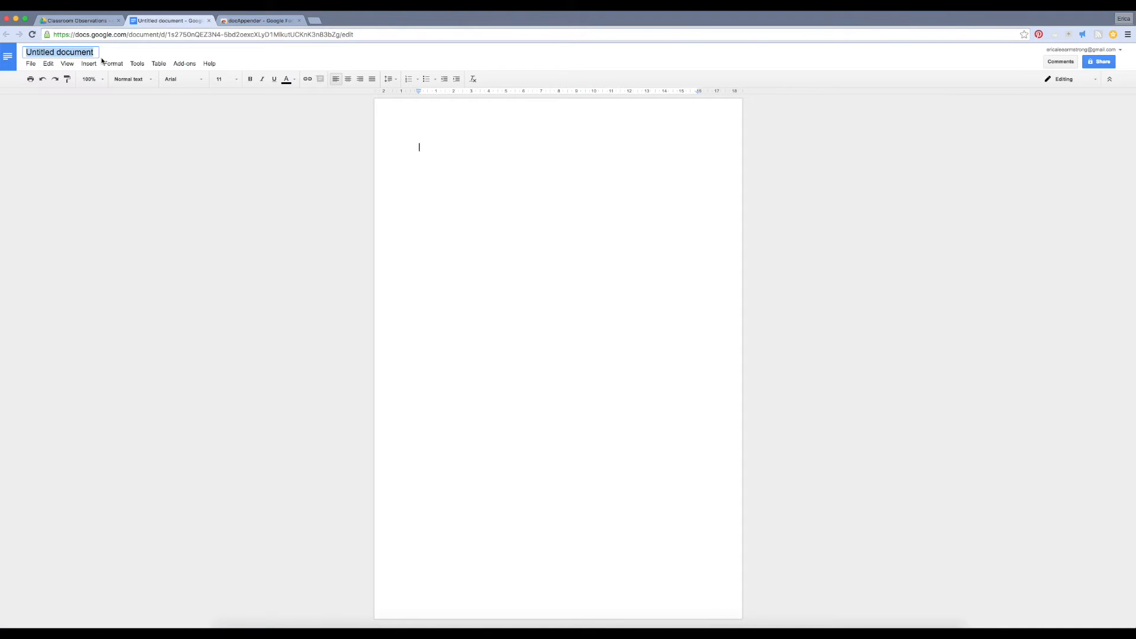
type("Student A")
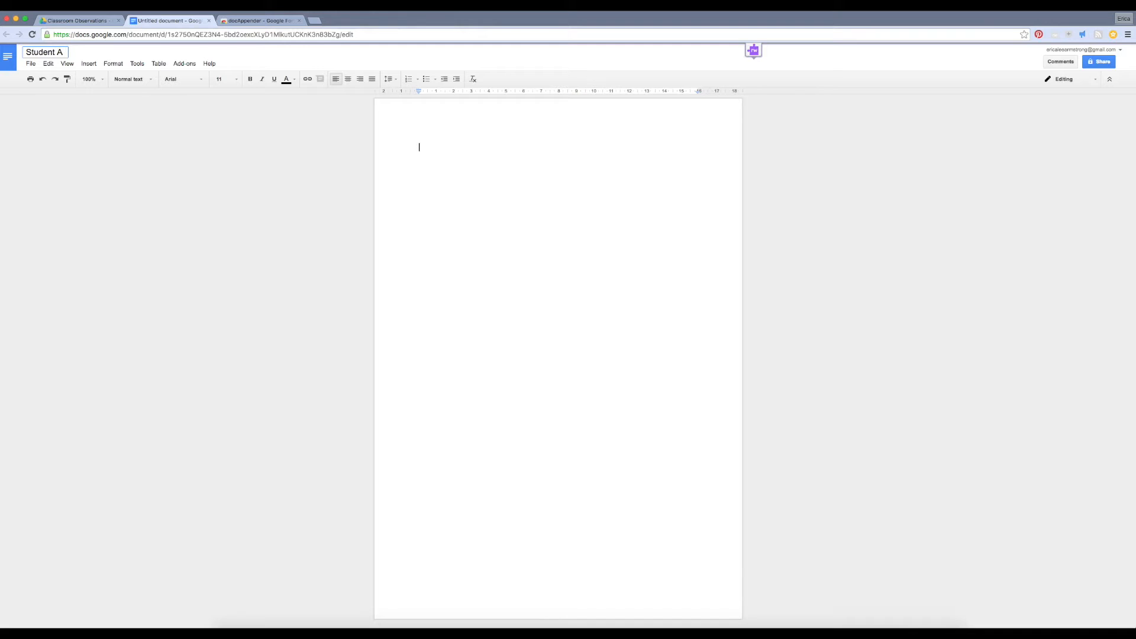
left_click(208, 20)
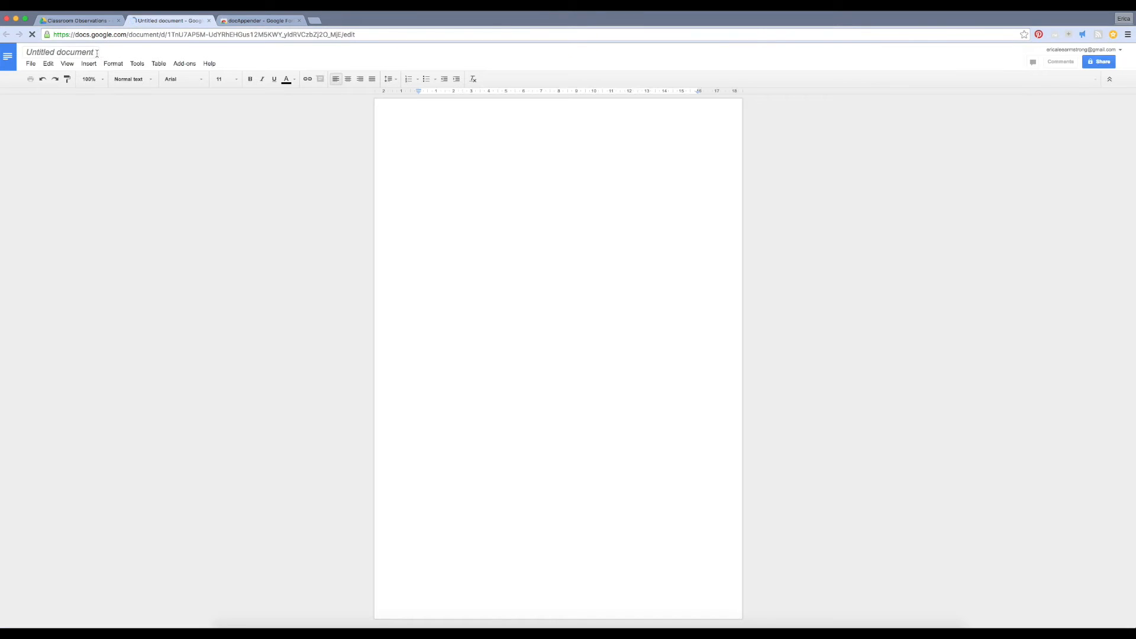
left_click(209, 19)
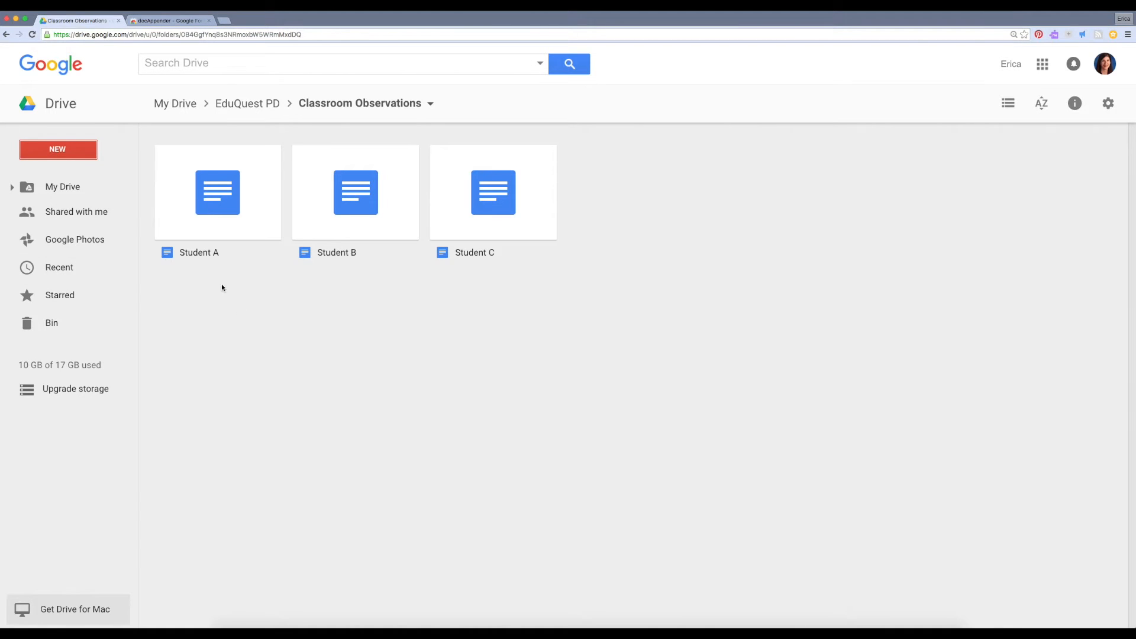
mouse_move(482, 284)
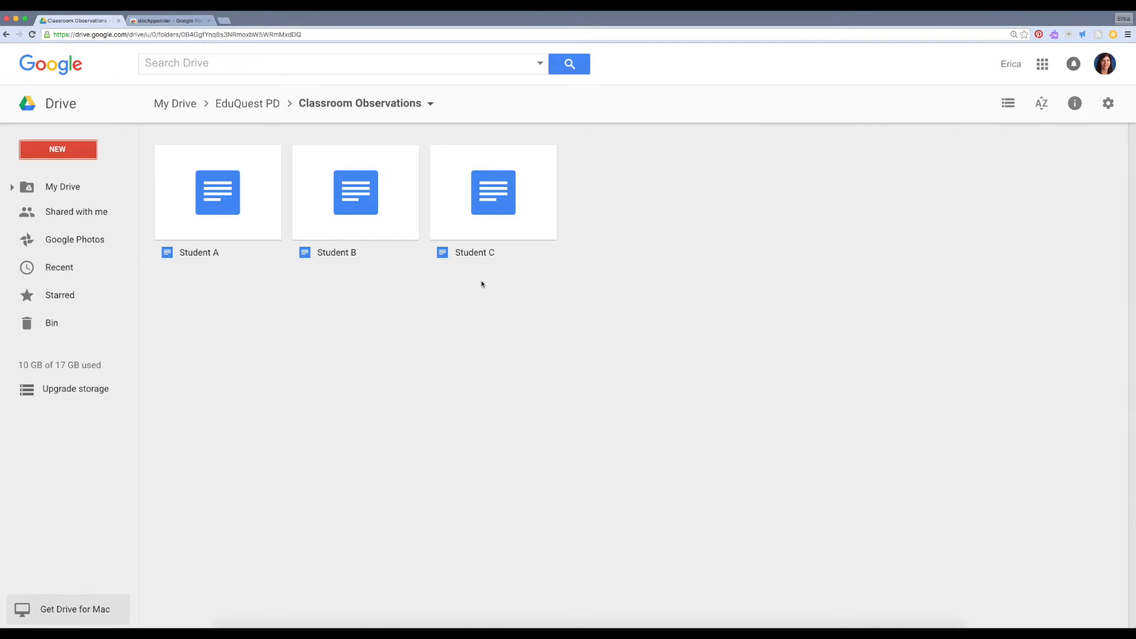
mouse_move(252, 276)
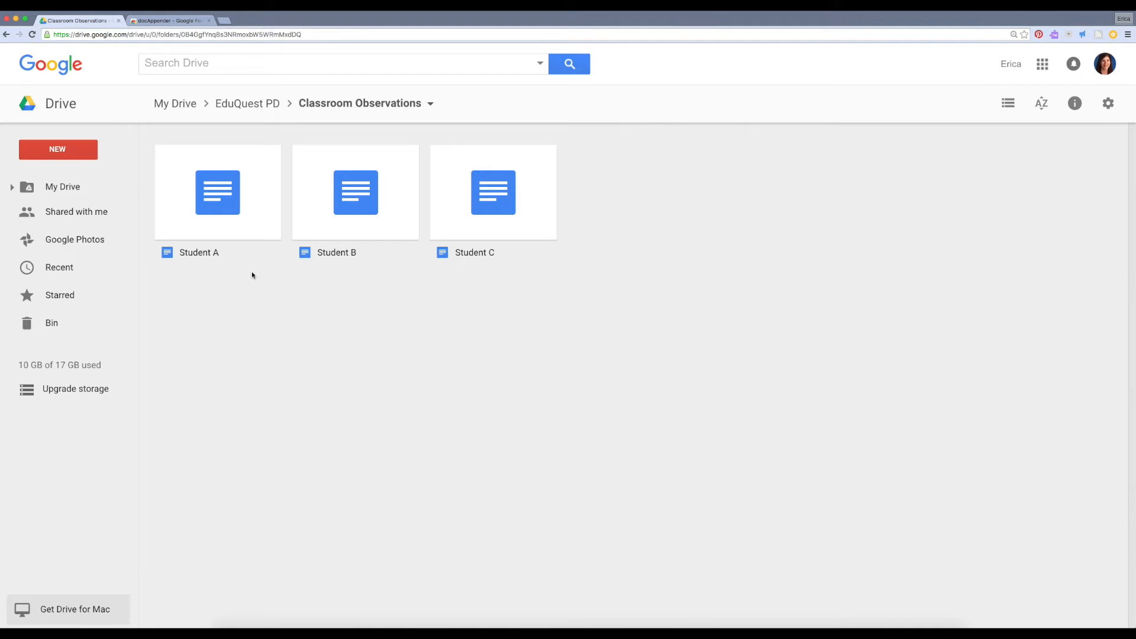
Create a blank Google Form from Drive titled Classroom Observations.
left_click(57, 150)
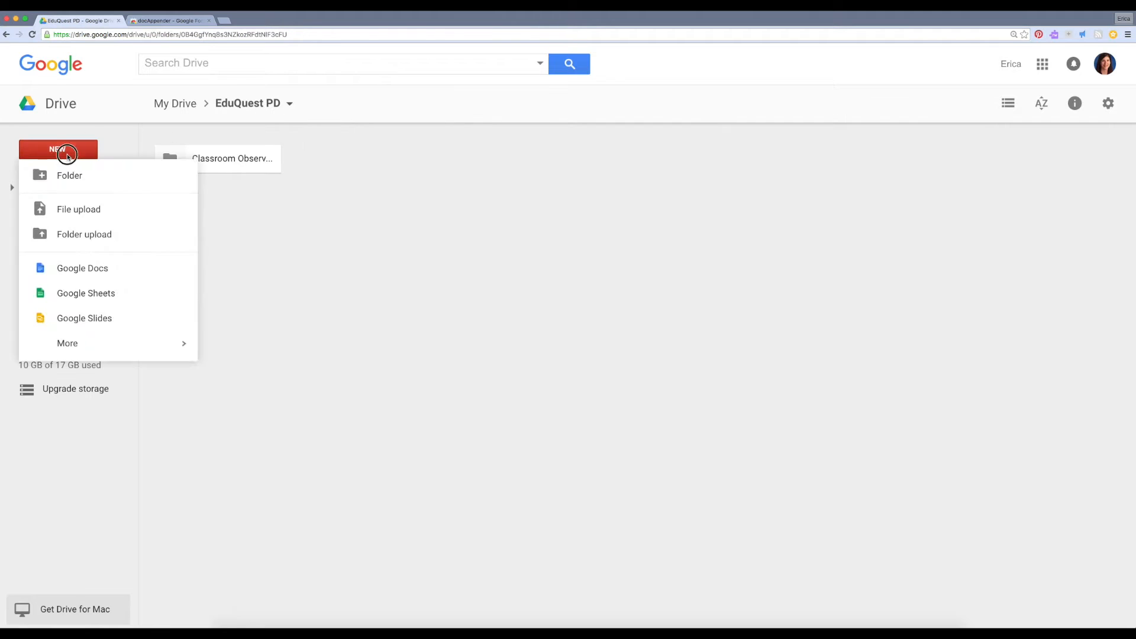
left_click(238, 352)
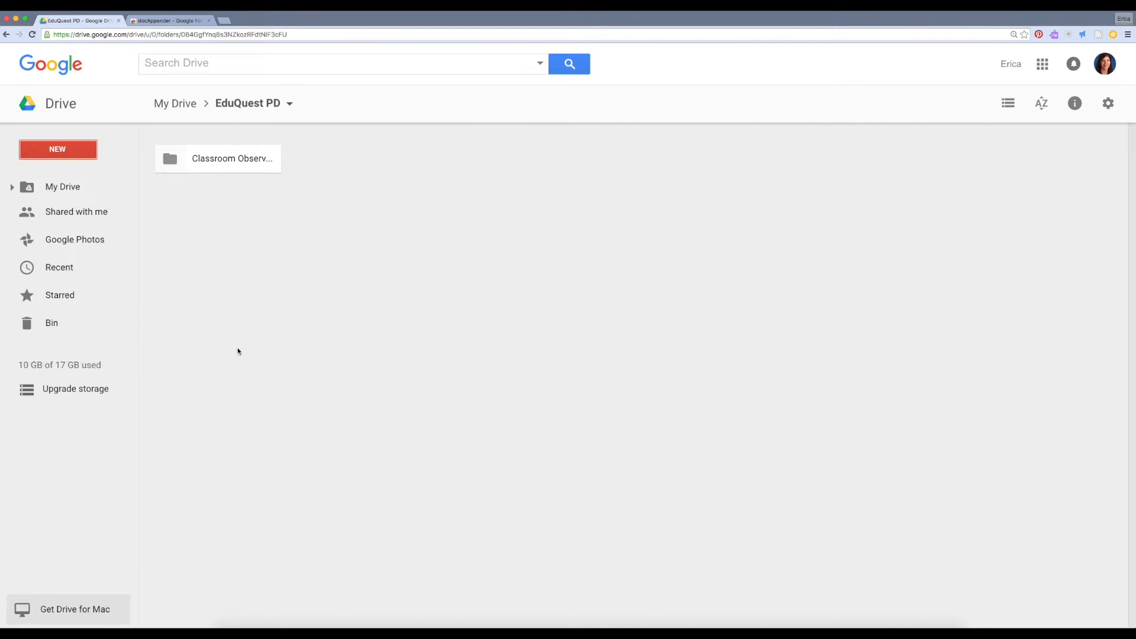
left_click(57, 149)
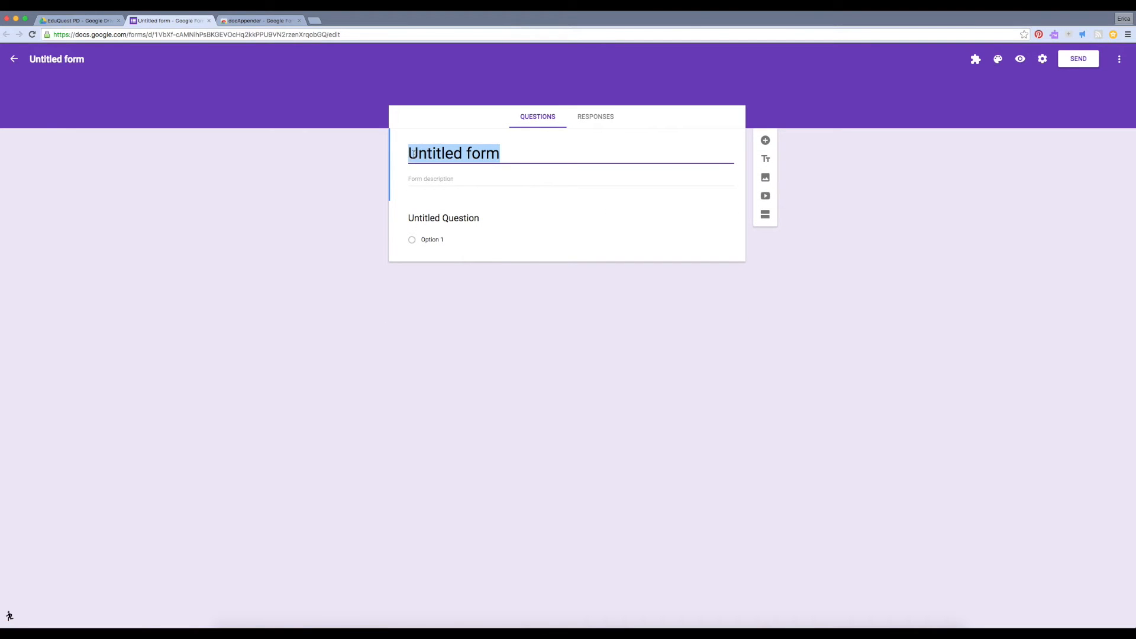
type("Classroom Ob")
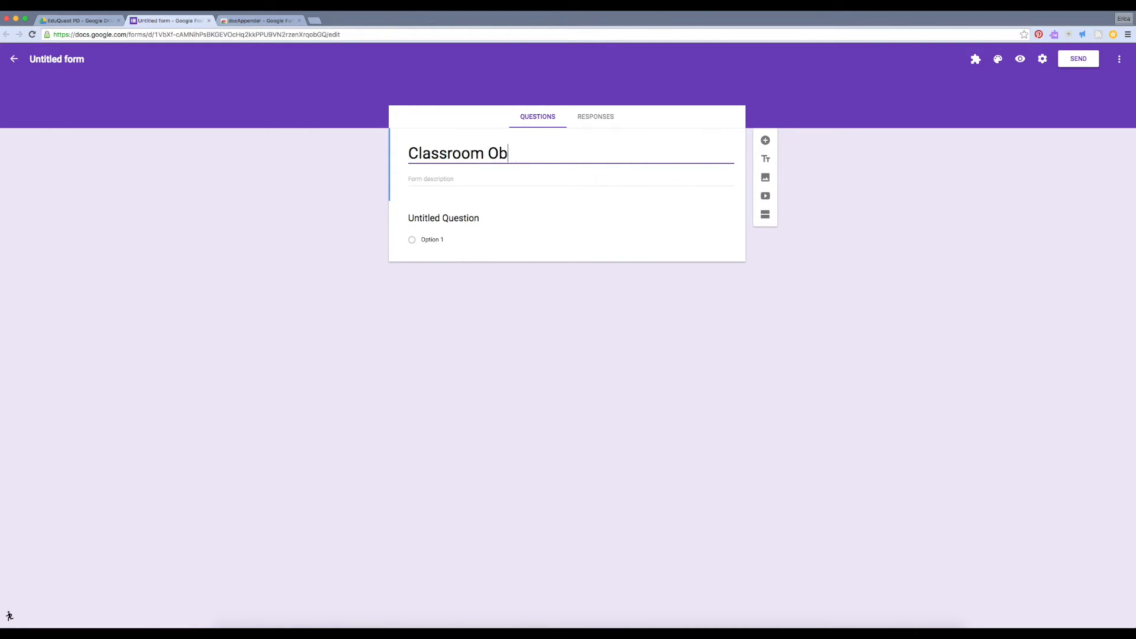
type("servations")
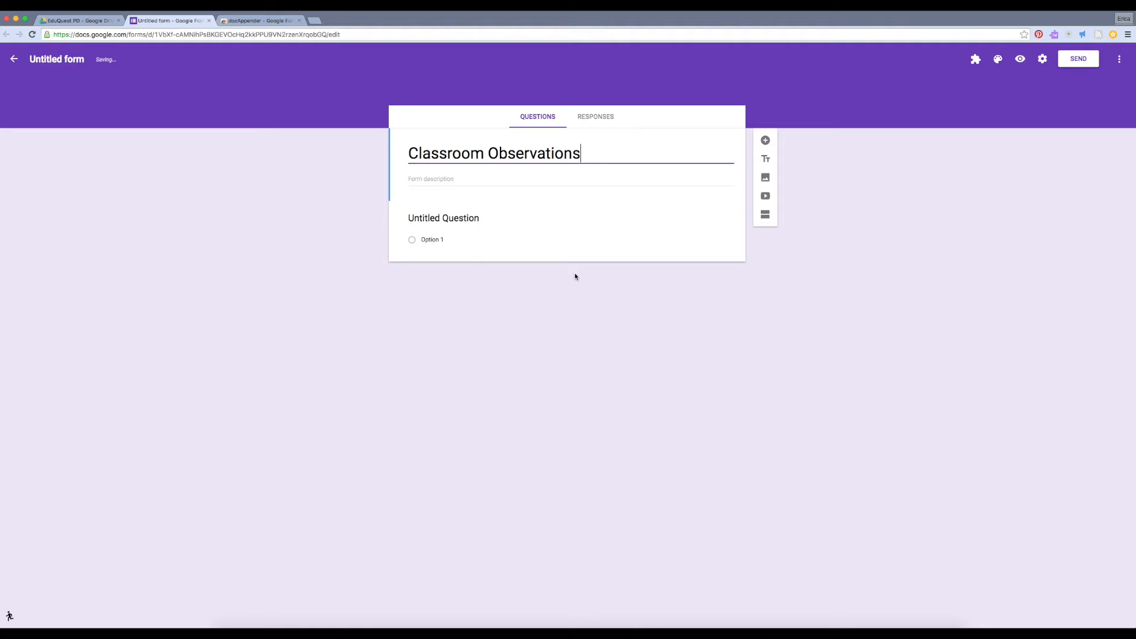
left_click(443, 218)
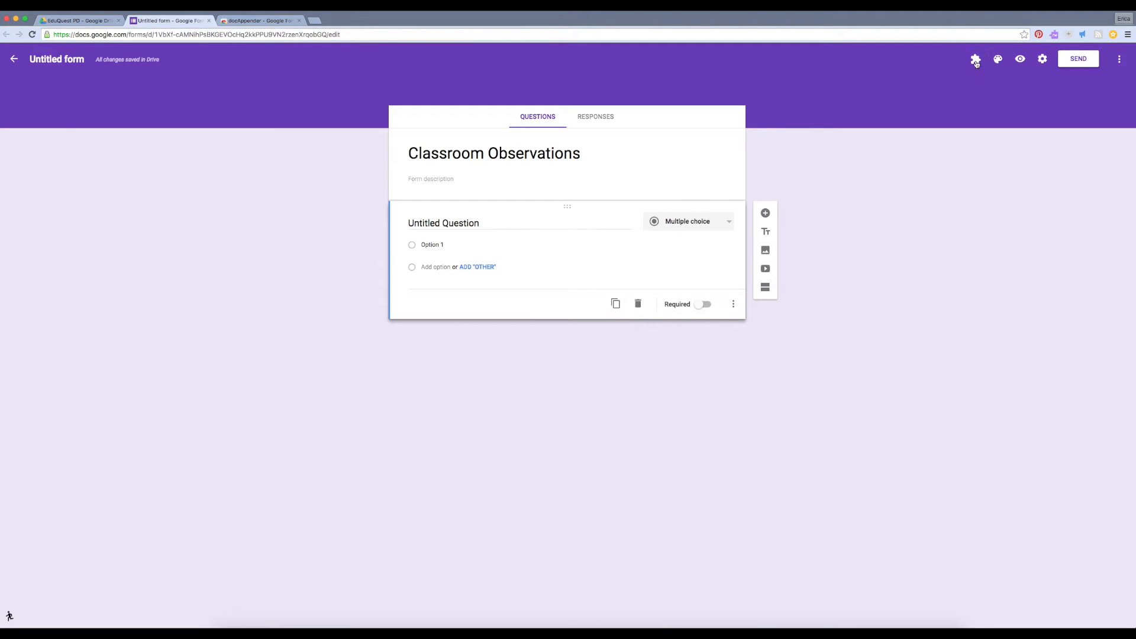
Open the docAppender sidebar from the form's Add-ons menu.
left_click(976, 59)
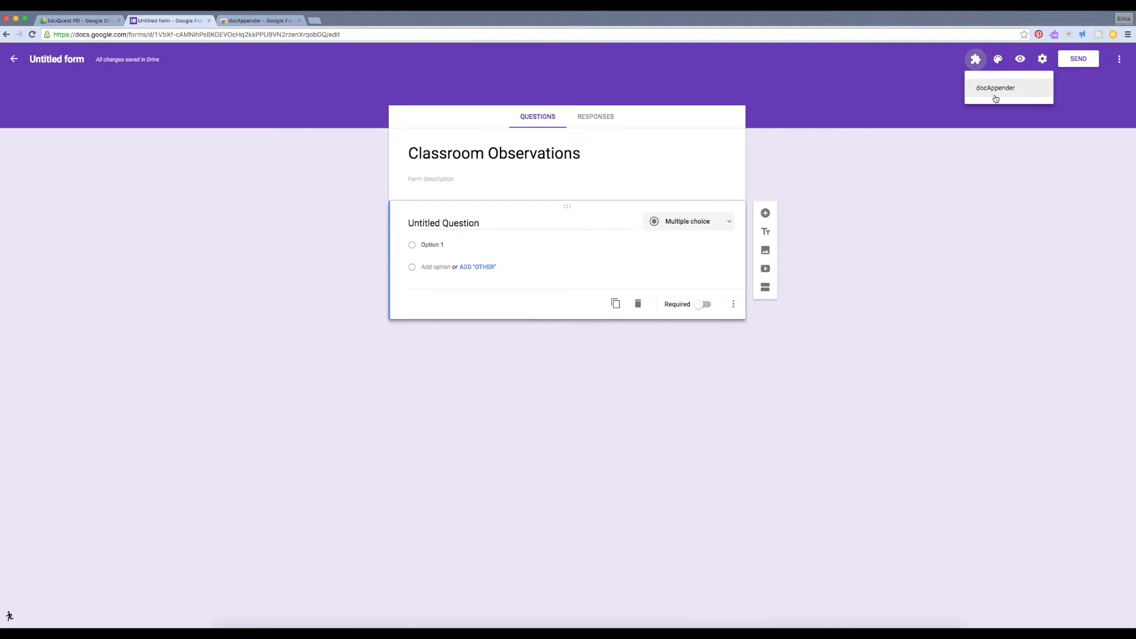
left_click(995, 87)
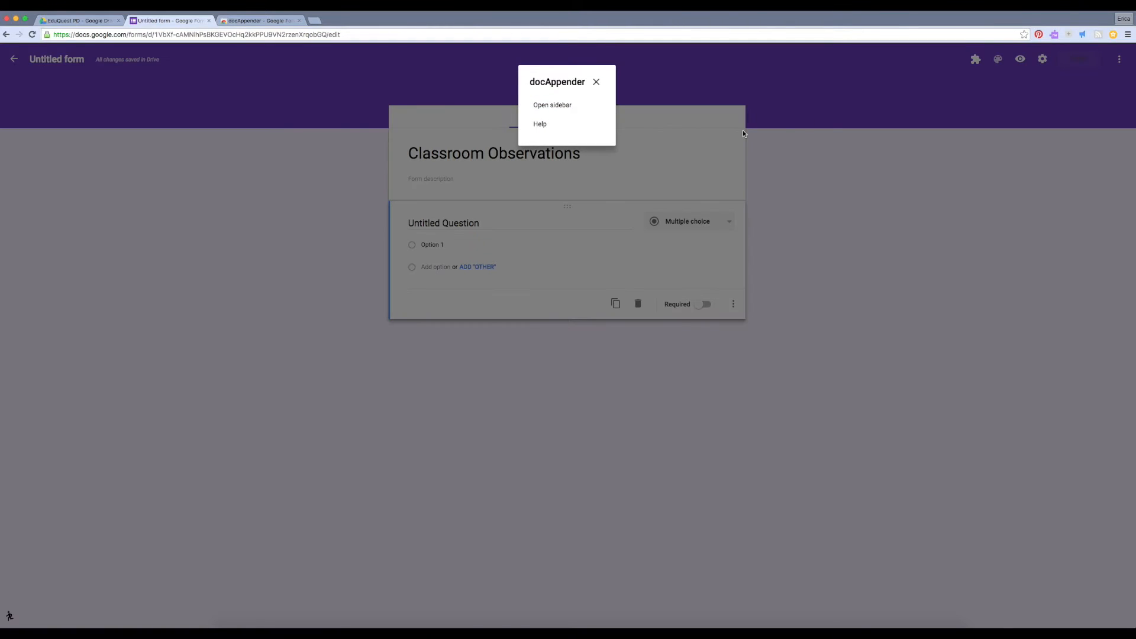
left_click(552, 104)
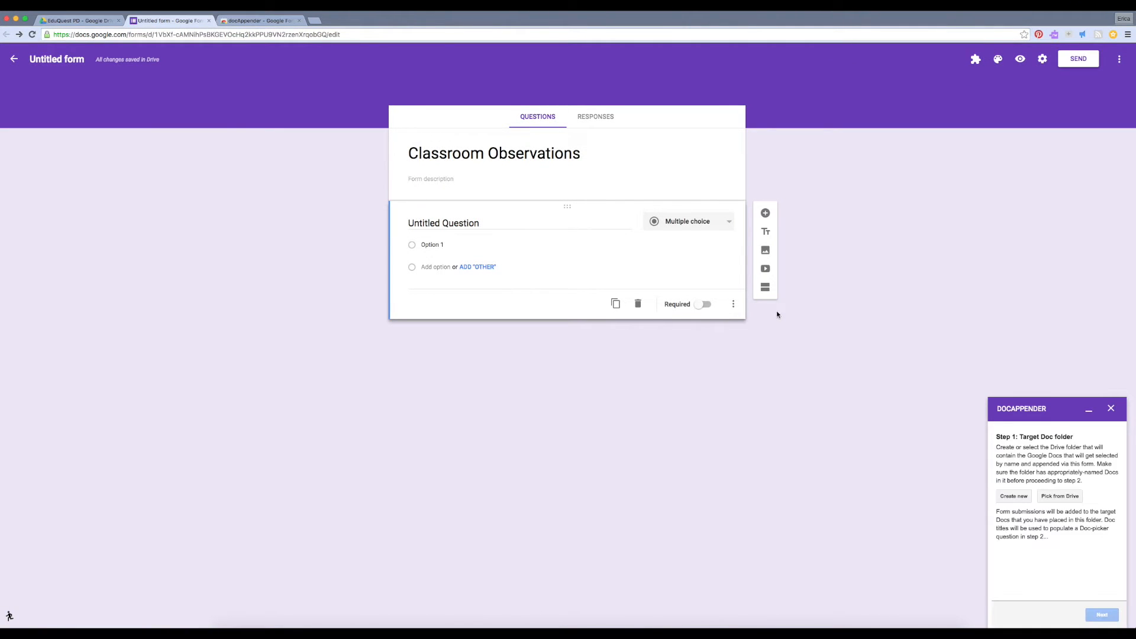
mouse_move(877, 531)
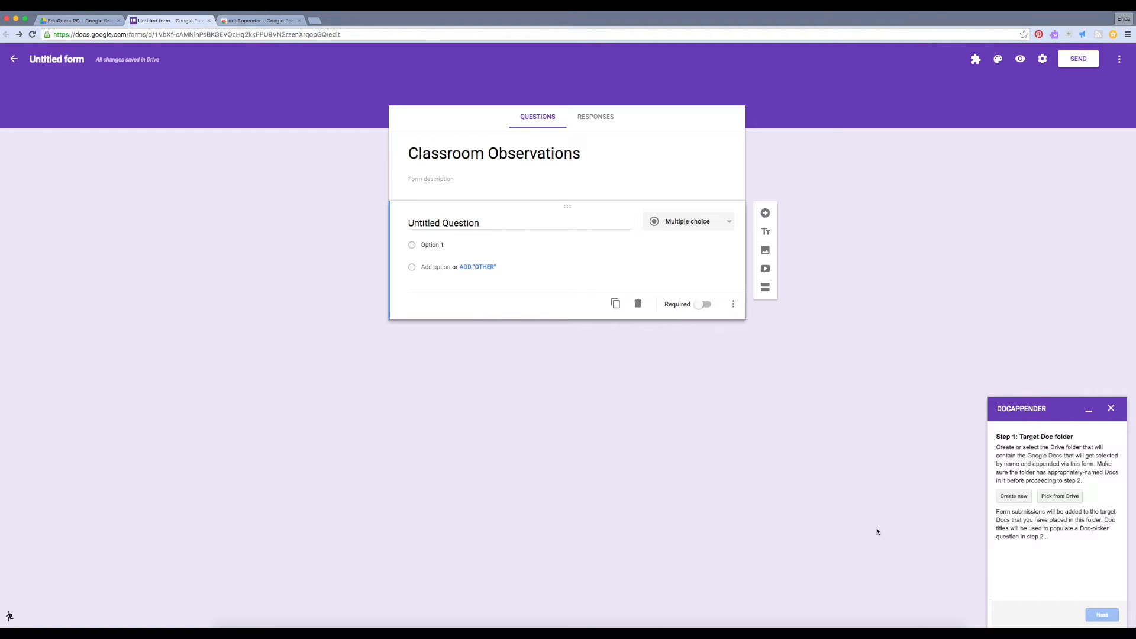
mouse_move(948, 474)
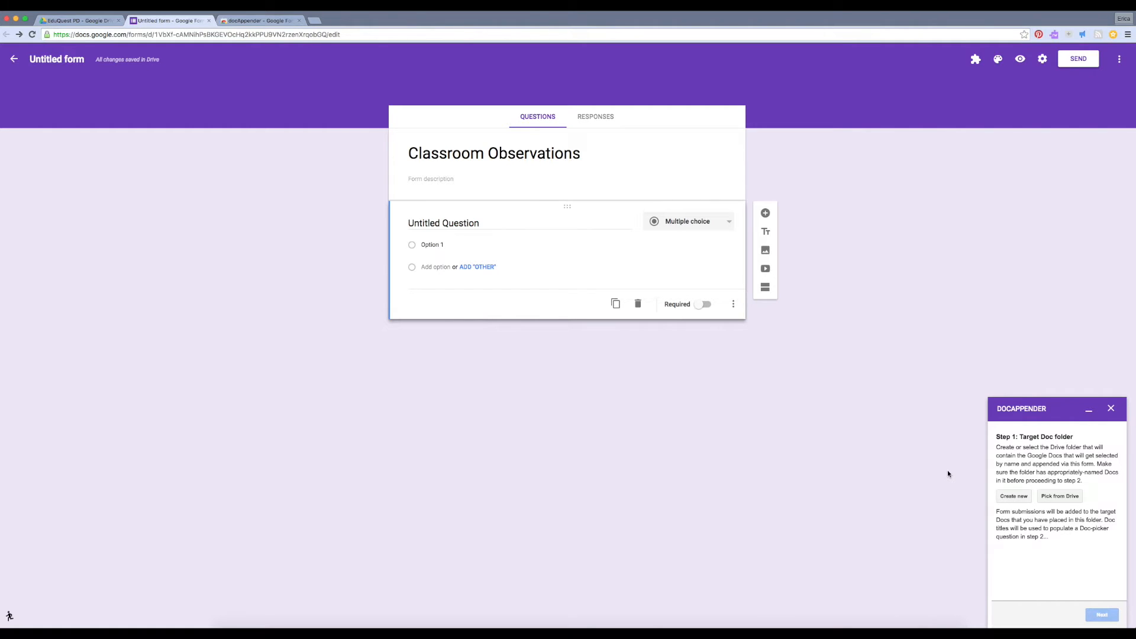
mouse_move(1024, 445)
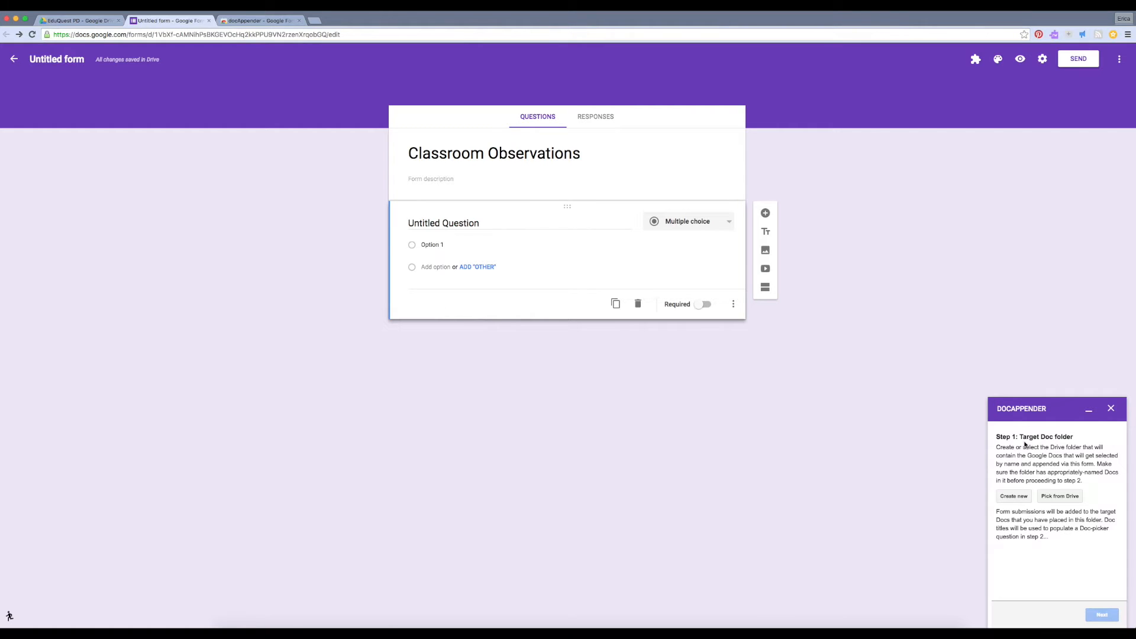
Pick Classroom Observations from Drive as docAppender's target folder and advance to step 2.
left_click(1058, 495)
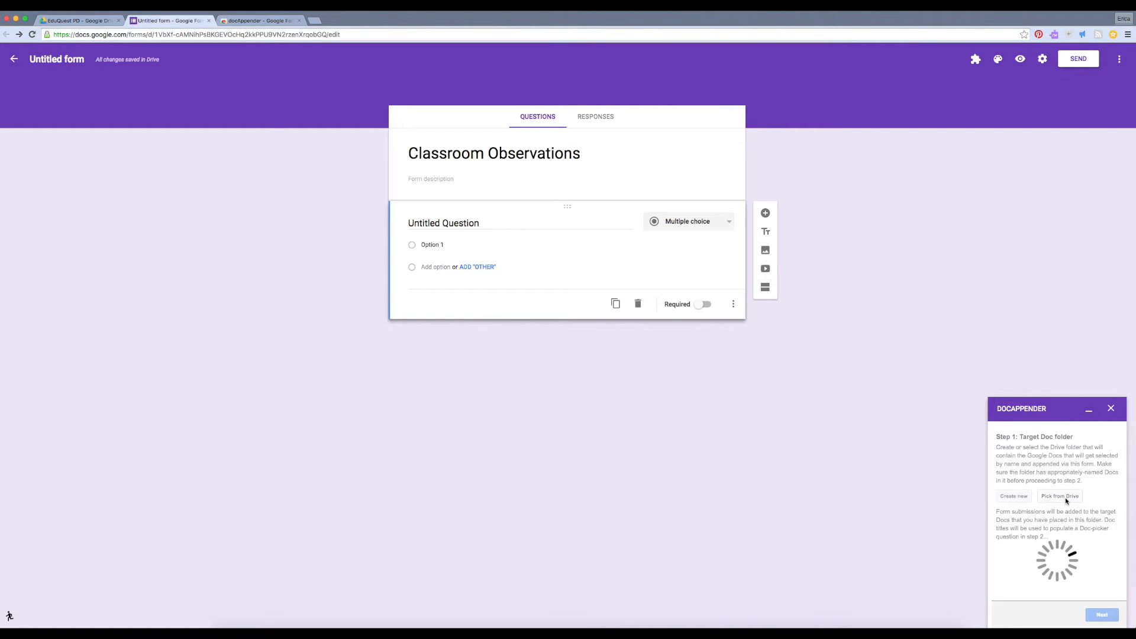
left_click(1059, 495)
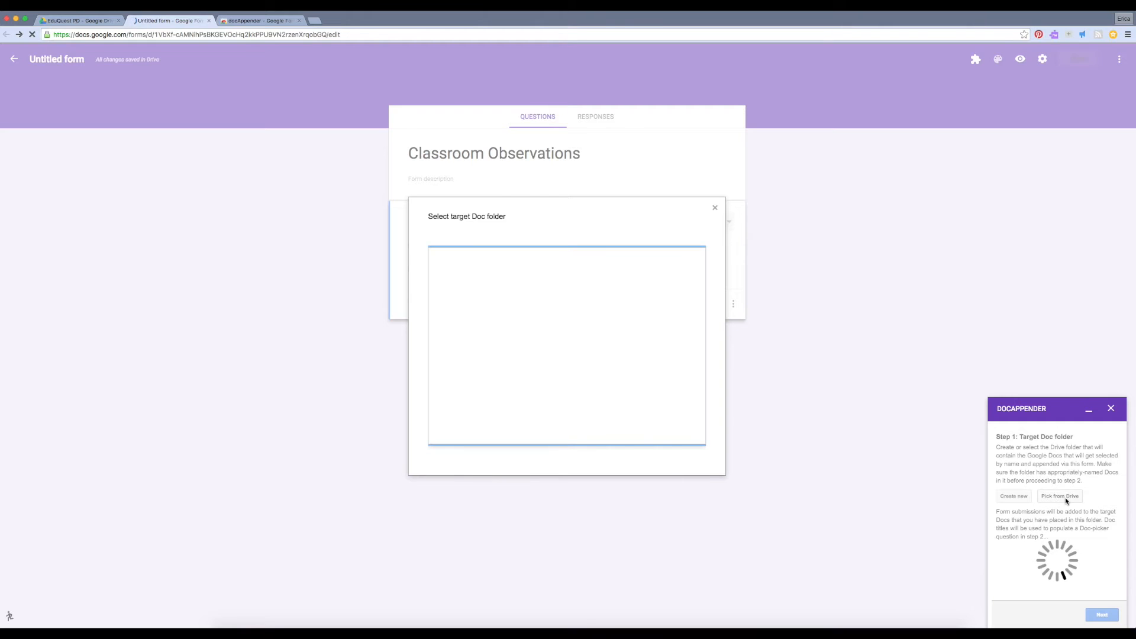
left_click(1060, 496)
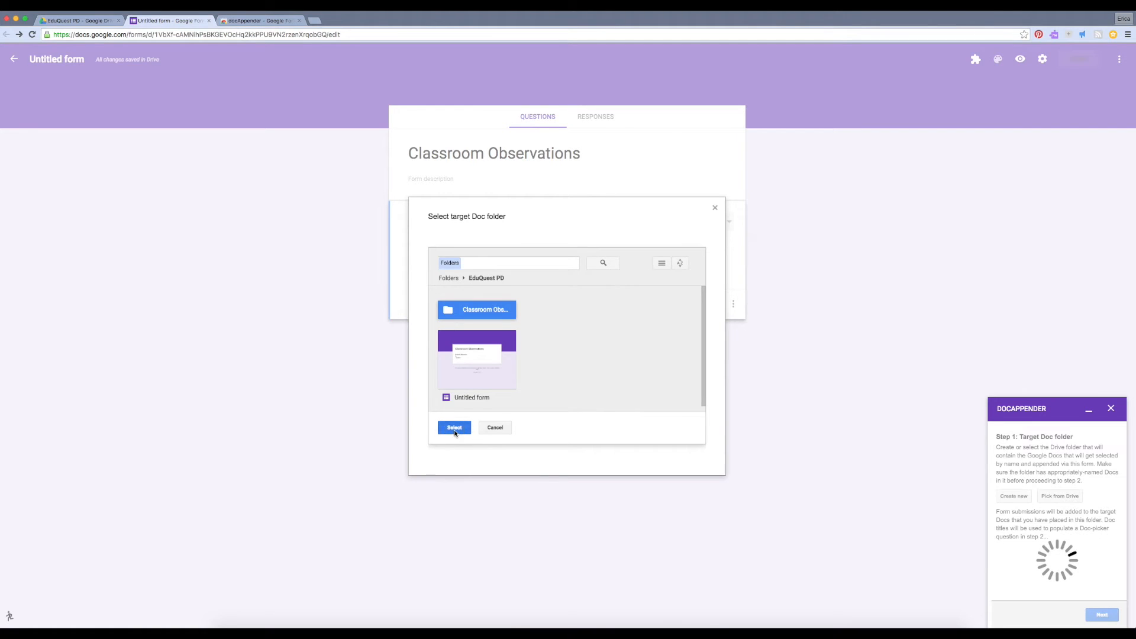
left_click(454, 427)
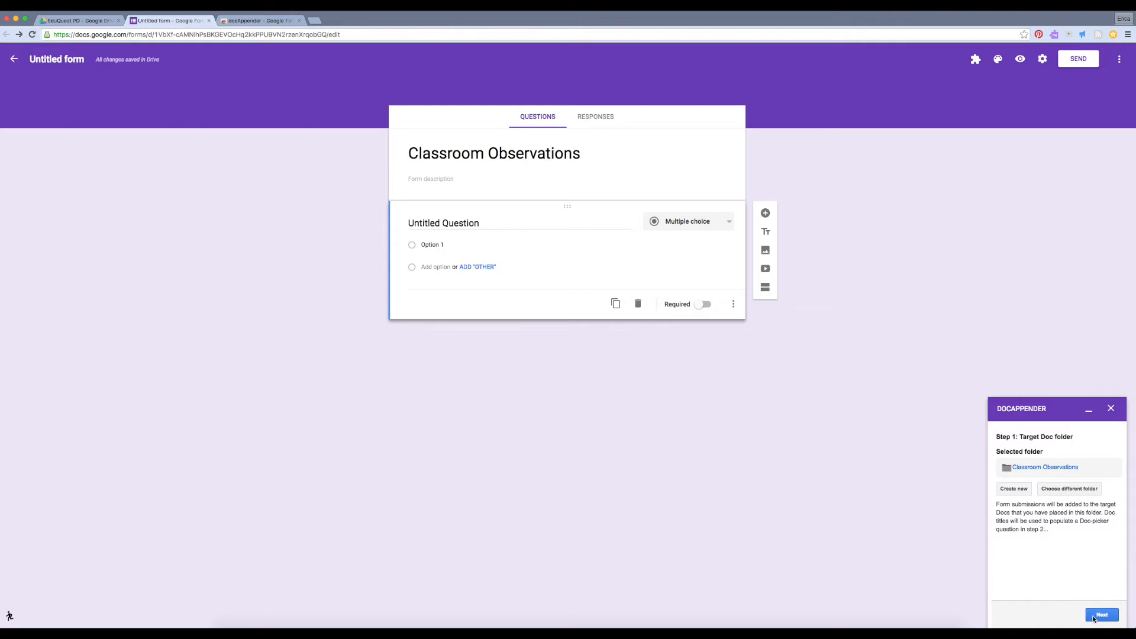
left_click(1102, 614)
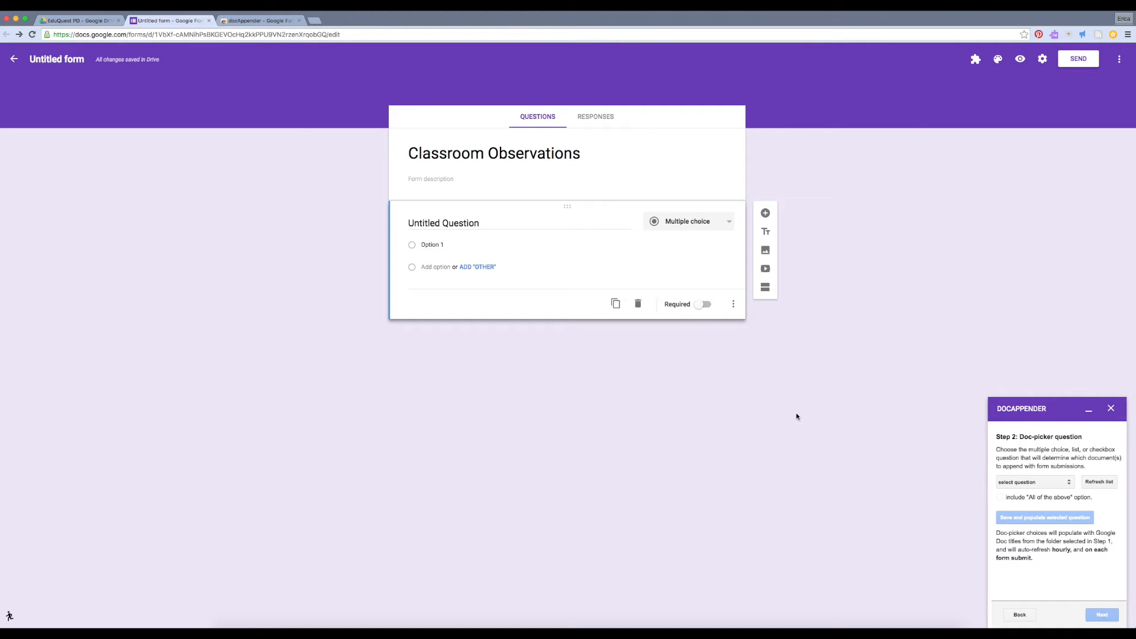
Title the first question Student and change its type to Drop-down.
left_click(443, 222)
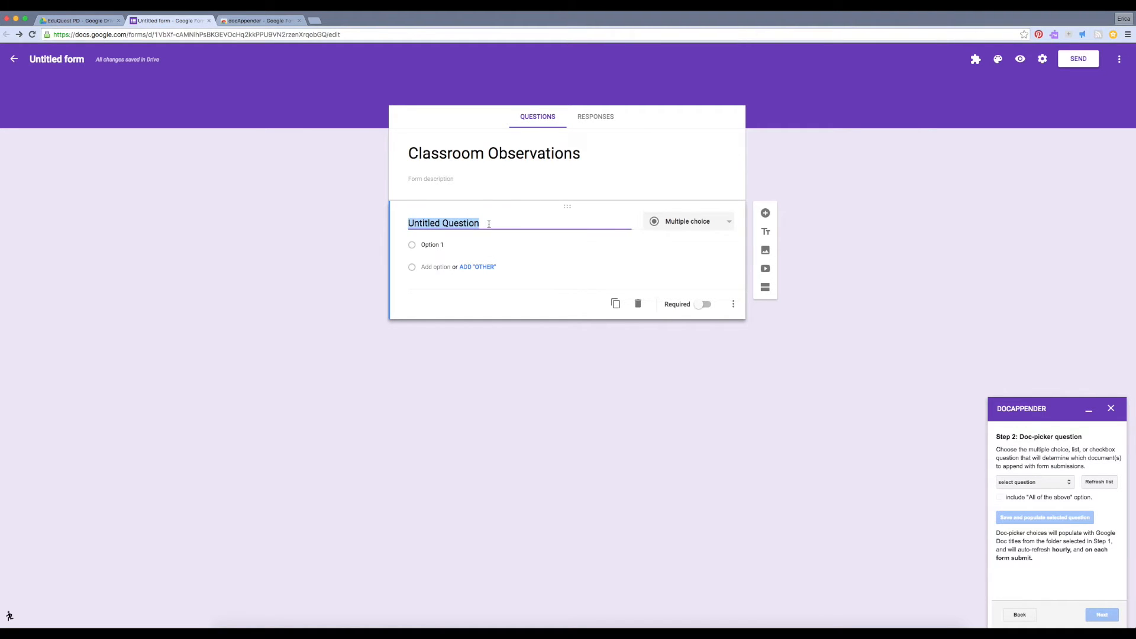
type("Student")
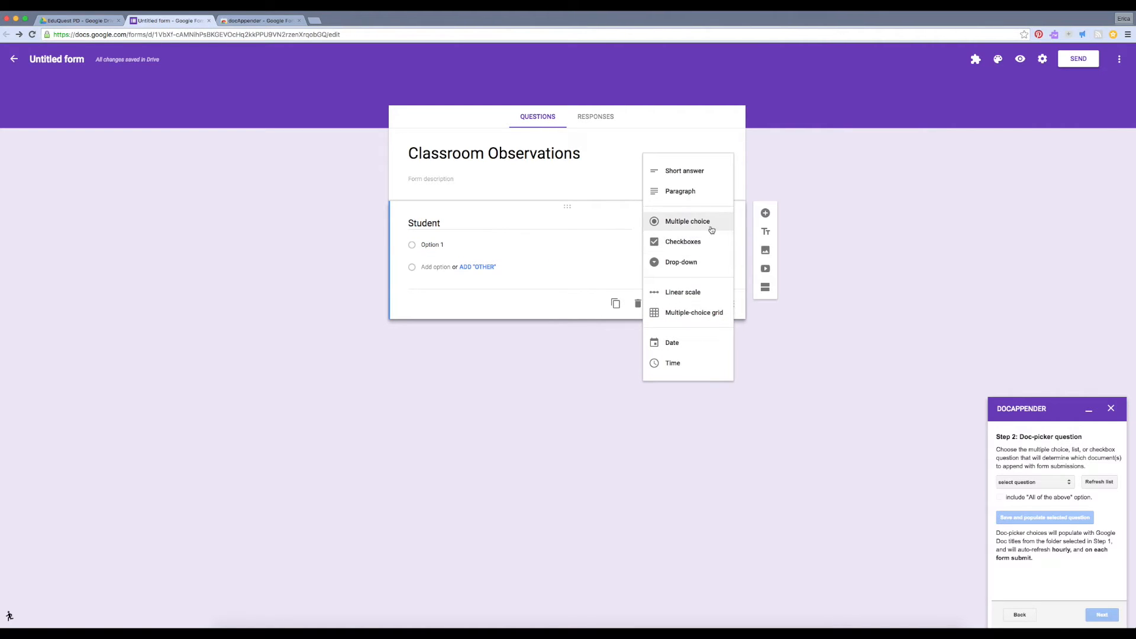
left_click(681, 261)
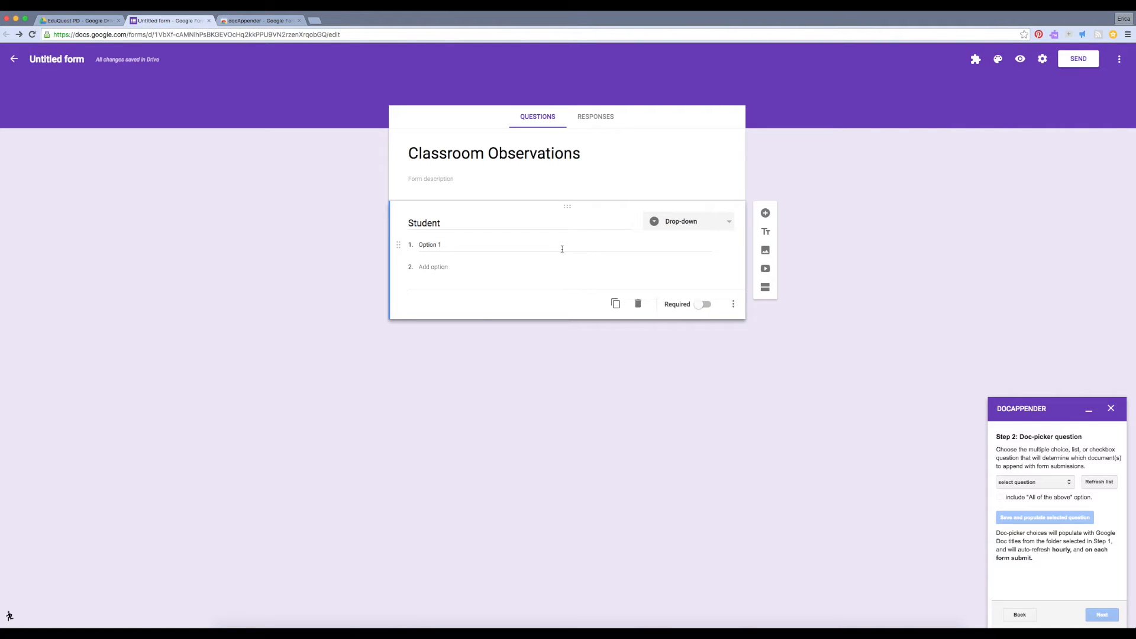
mouse_move(659, 322)
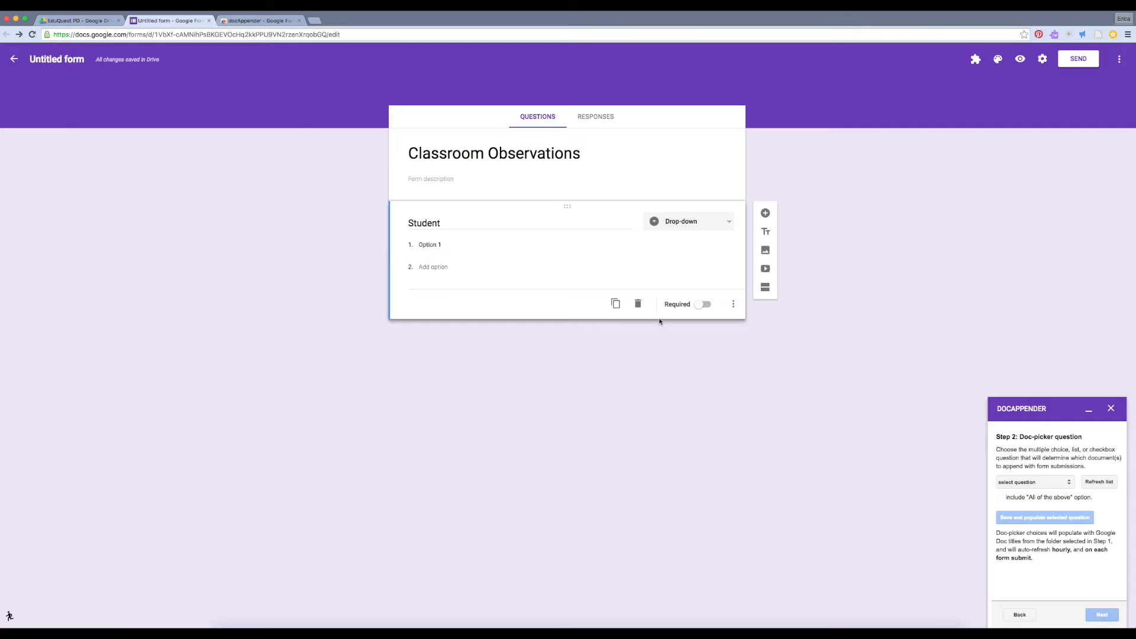
mouse_move(1020, 445)
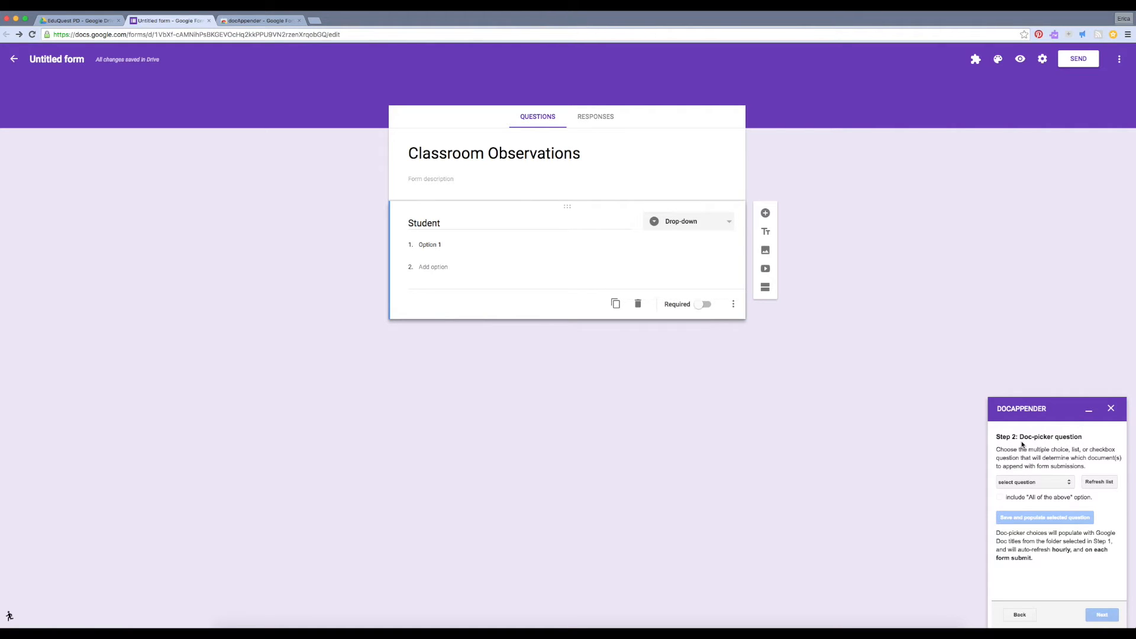
Select Student as docAppender's Doc-picker question, populate it with Student A–C, and add a question.
left_click(1029, 482)
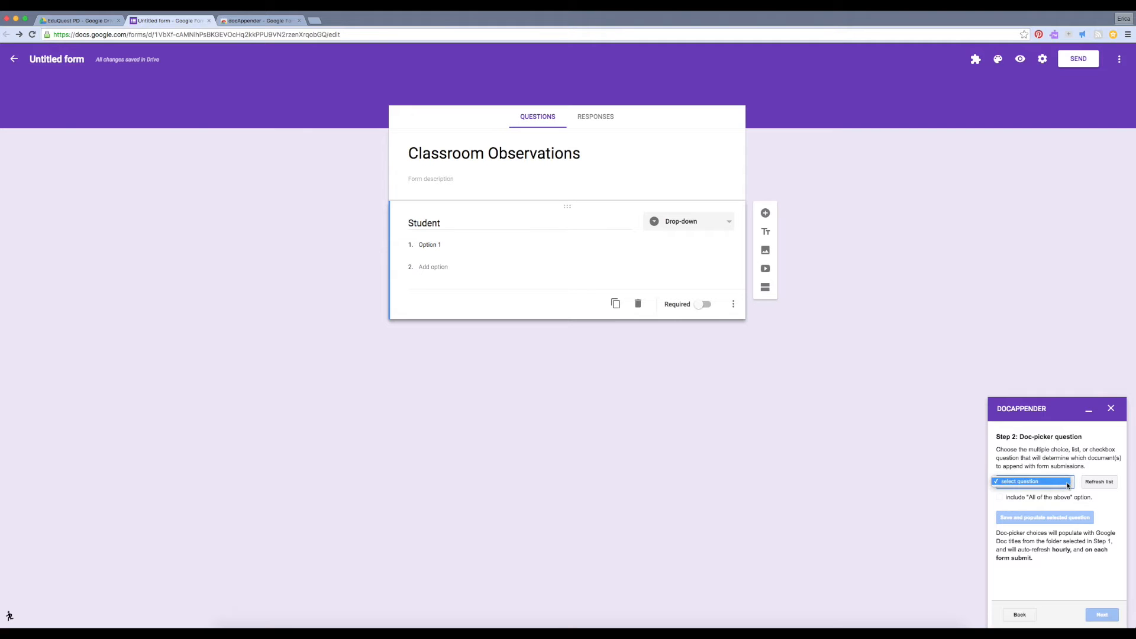
left_click(1029, 481)
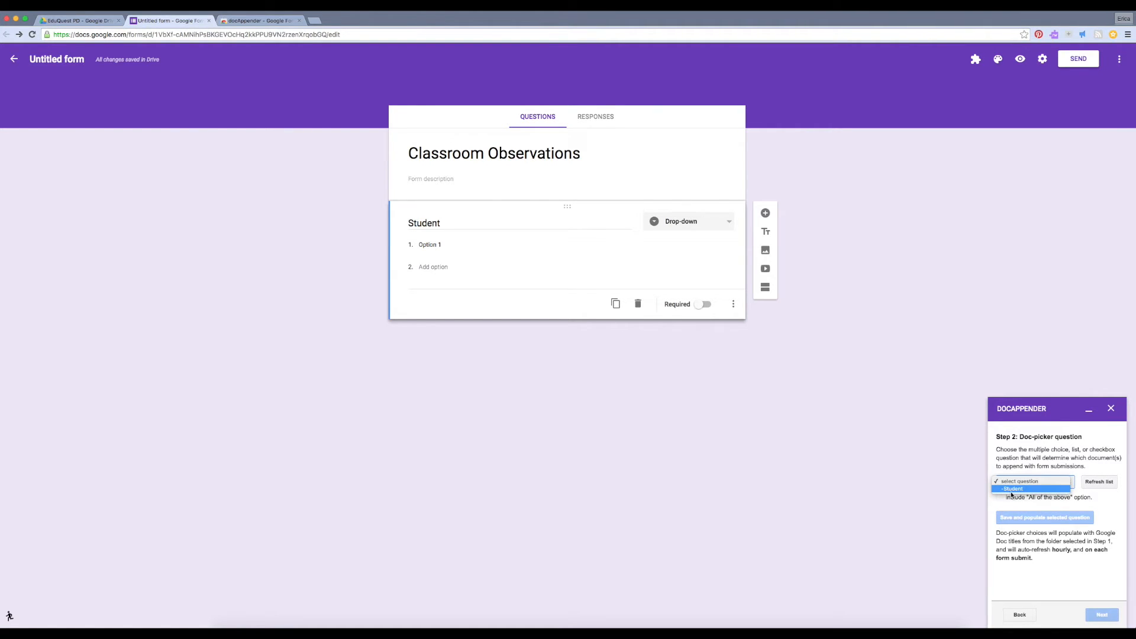
left_click(1012, 488)
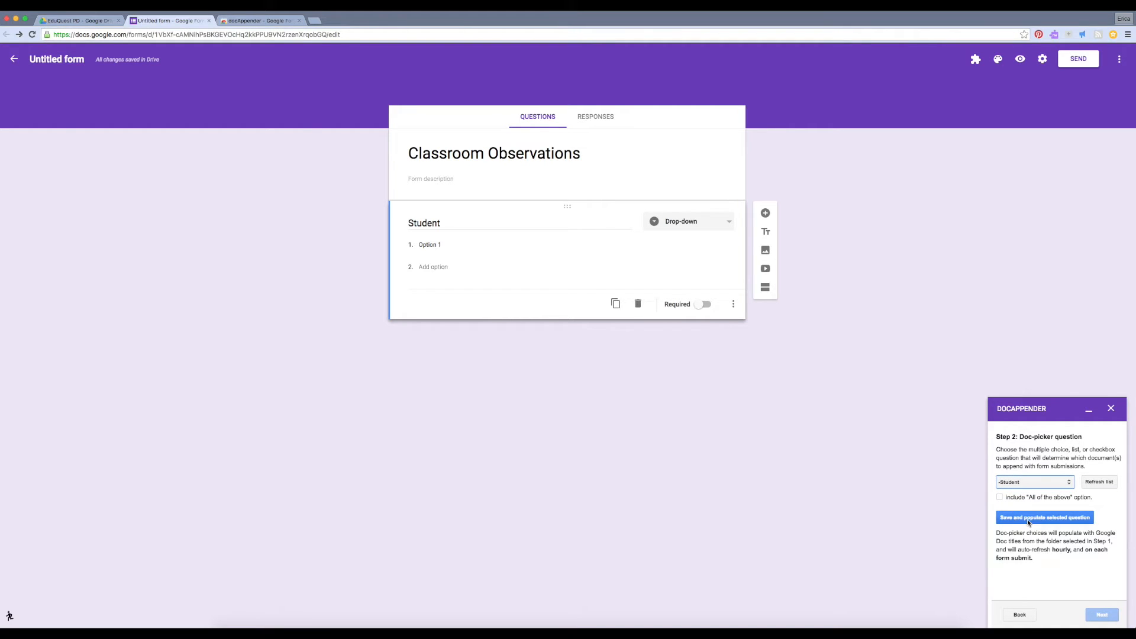
left_click(1044, 517)
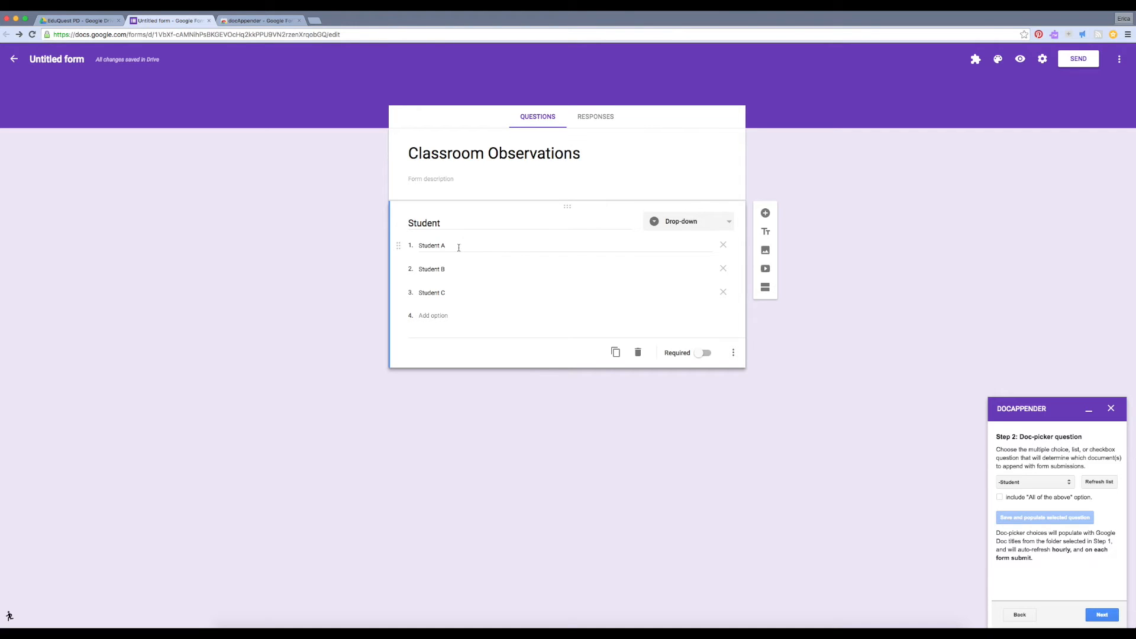
mouse_move(455, 304)
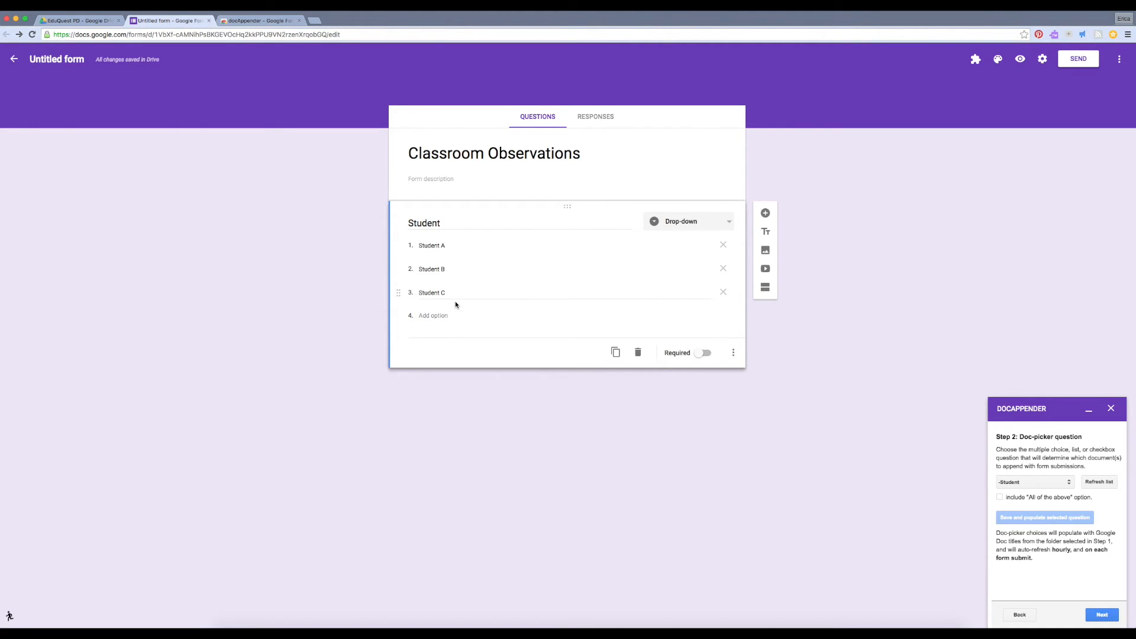
mouse_move(738, 353)
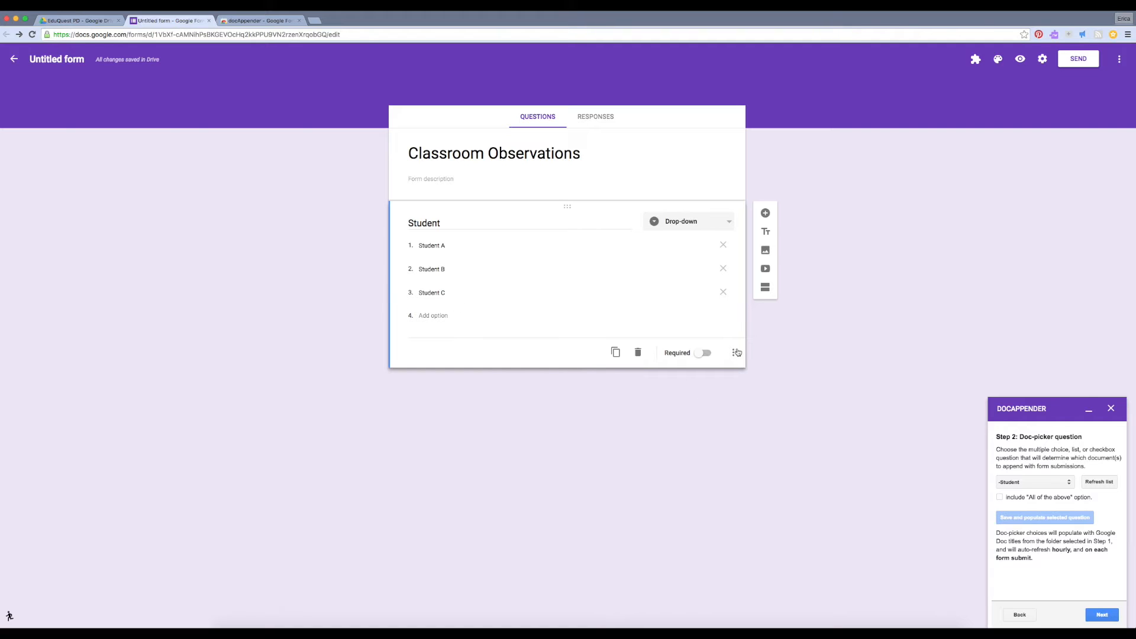
left_click(765, 213)
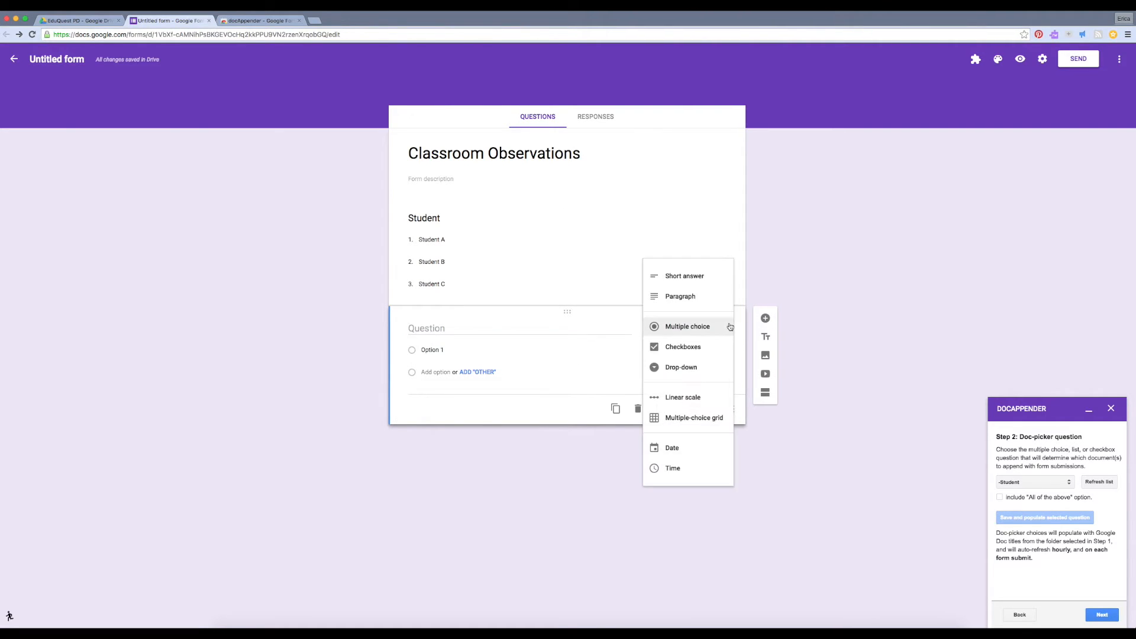
Make the new question a Paragraph question titled Observations.
left_click(684, 275)
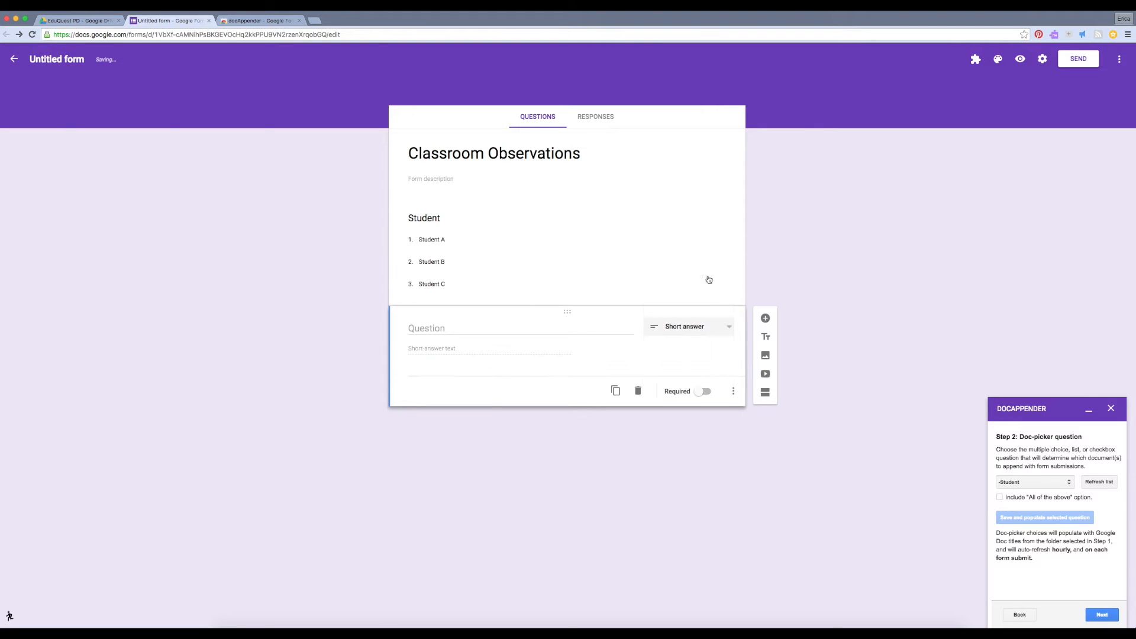
left_click(687, 326)
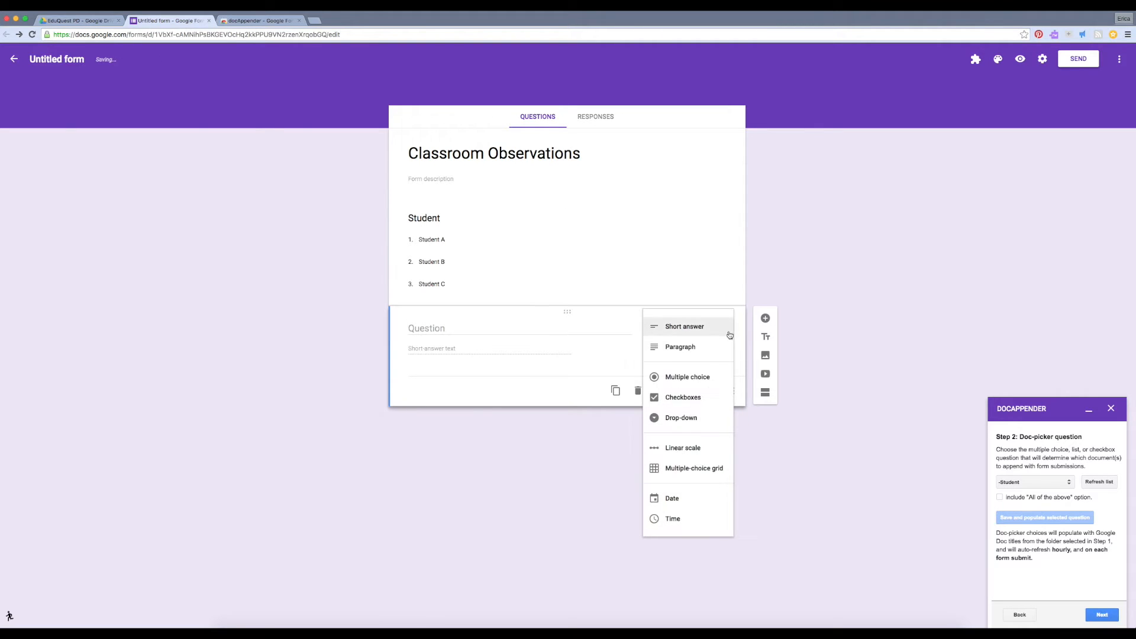
left_click(679, 346)
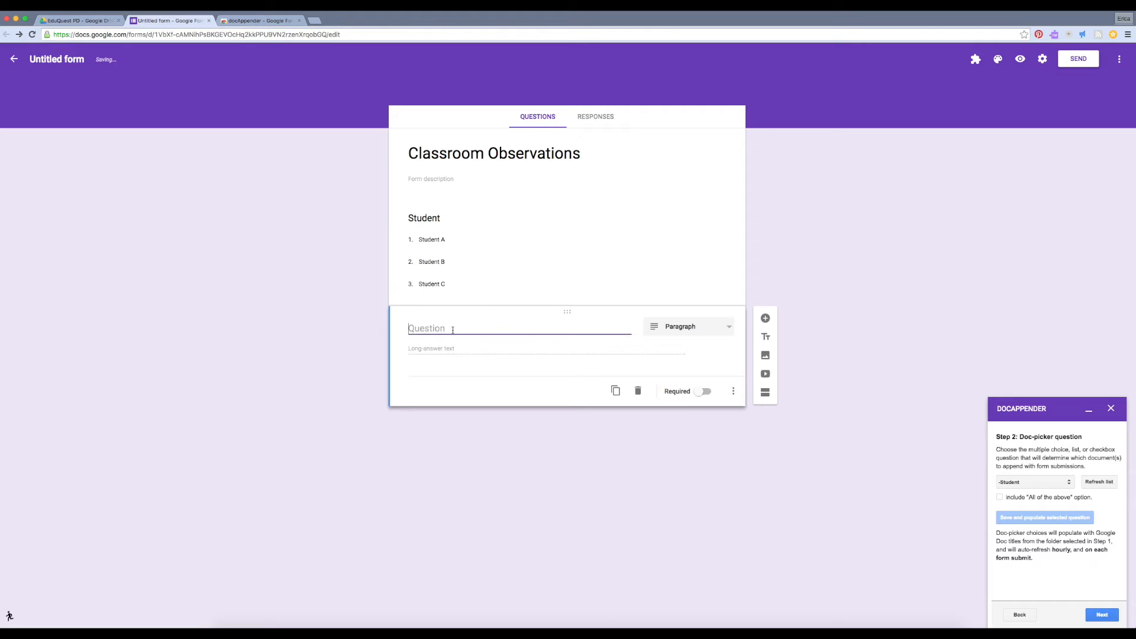
type("Ober")
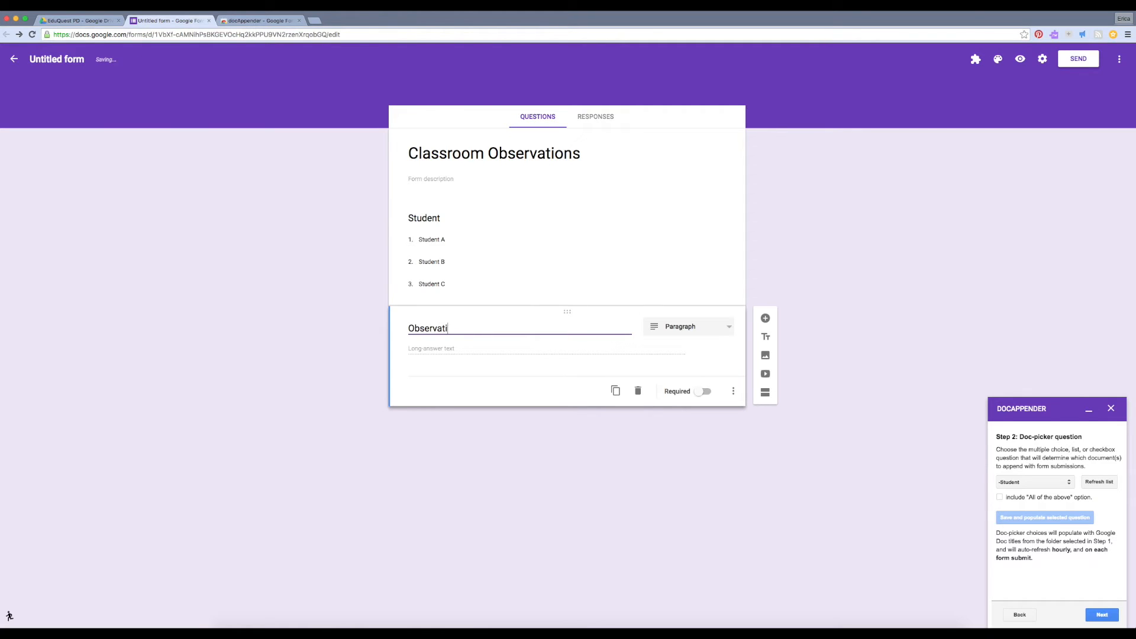
type("ons")
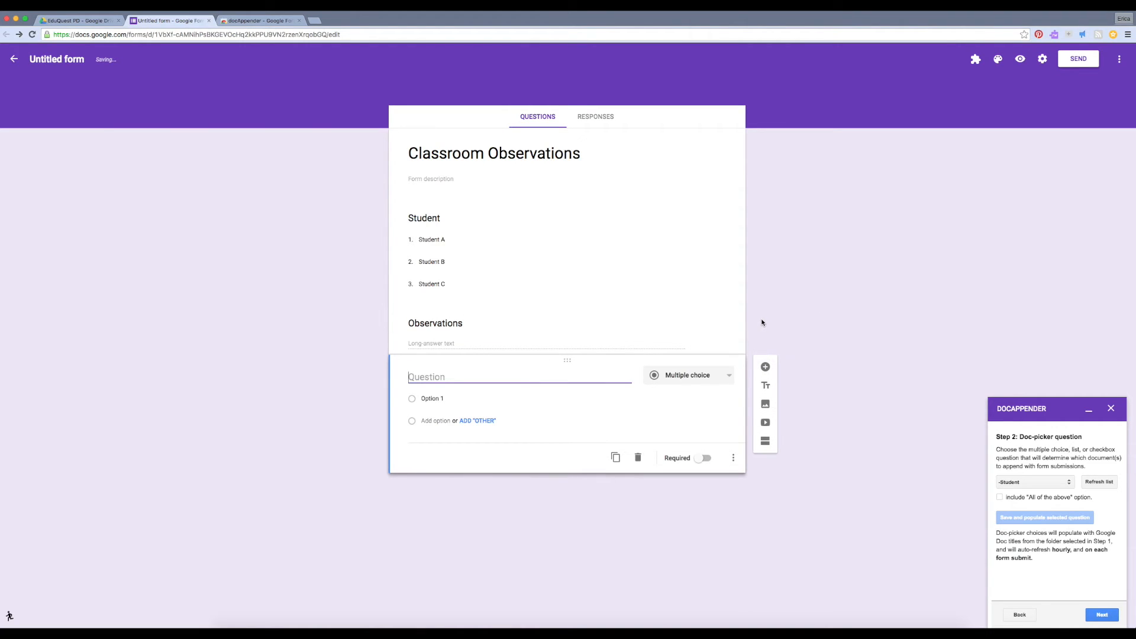
Make the new question a Curriculum Area drop-down with options Math and Language.
left_click(687, 374)
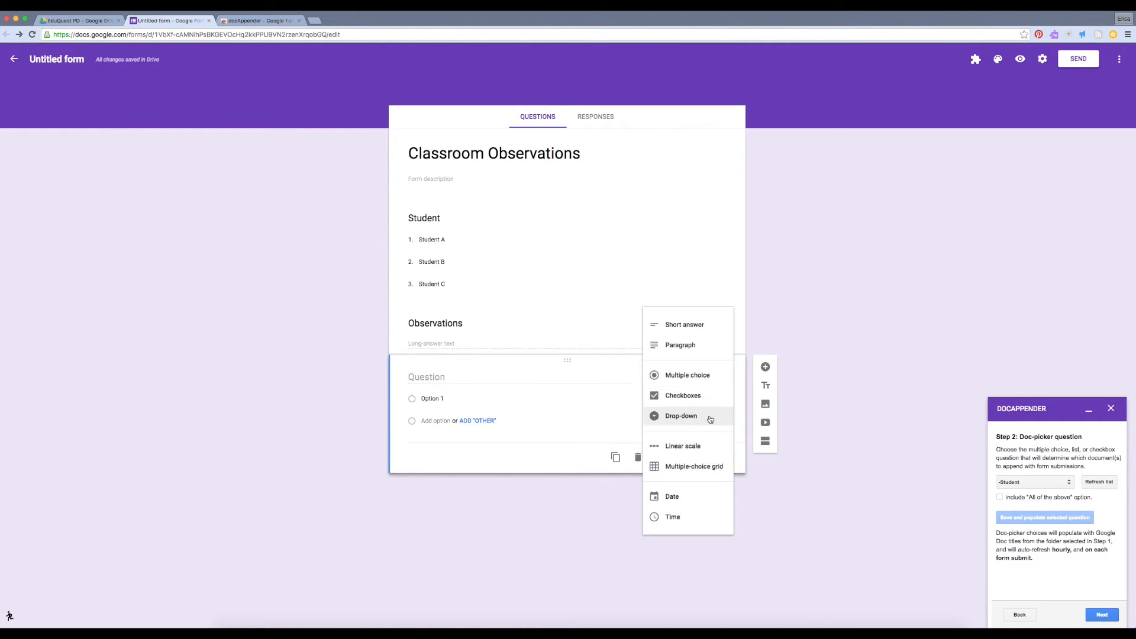
left_click(681, 415)
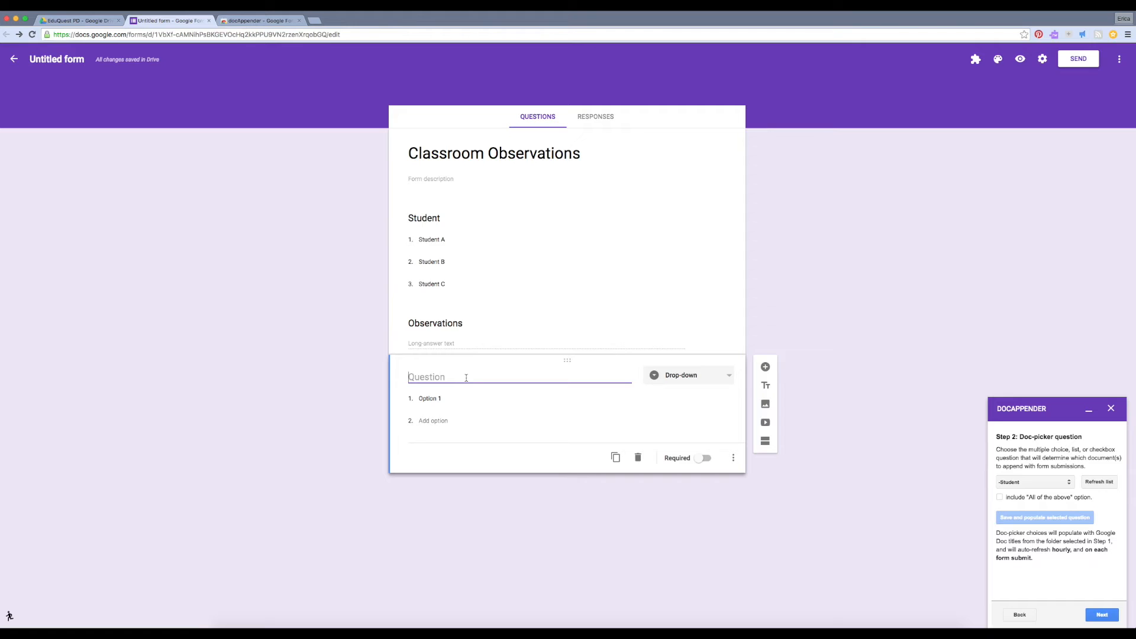
type("Curri")
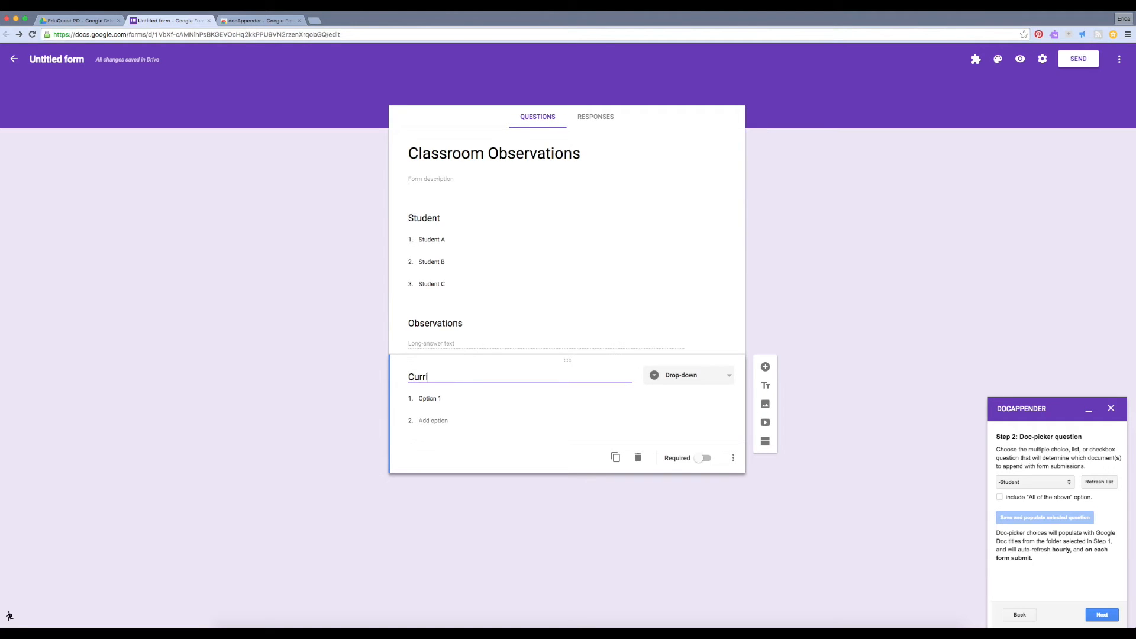
type("culum Area")
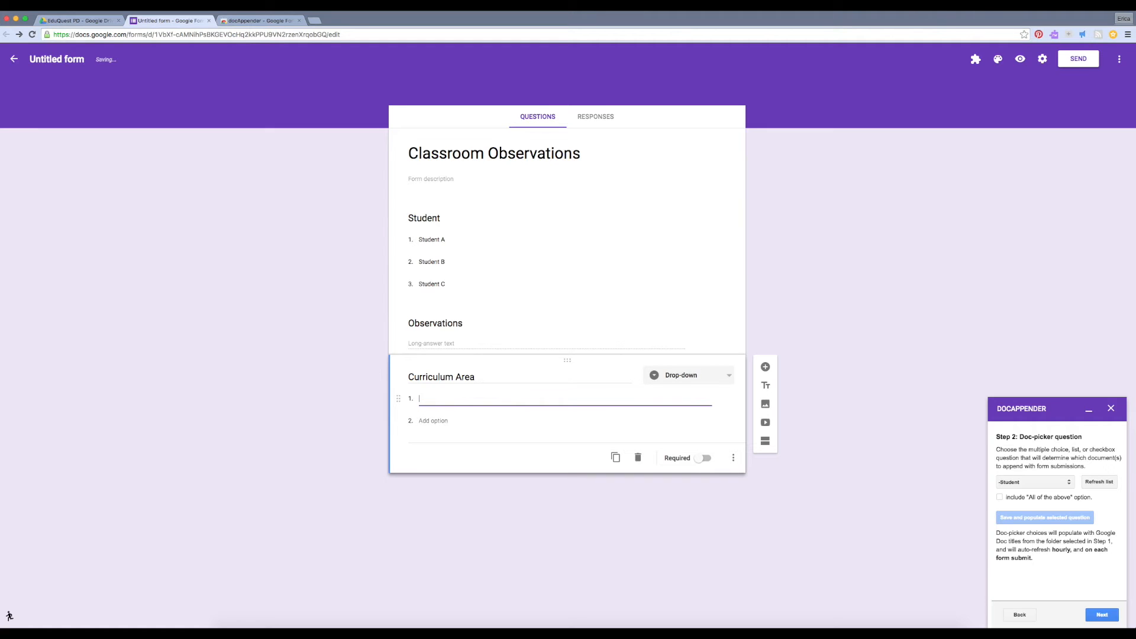
type("Math")
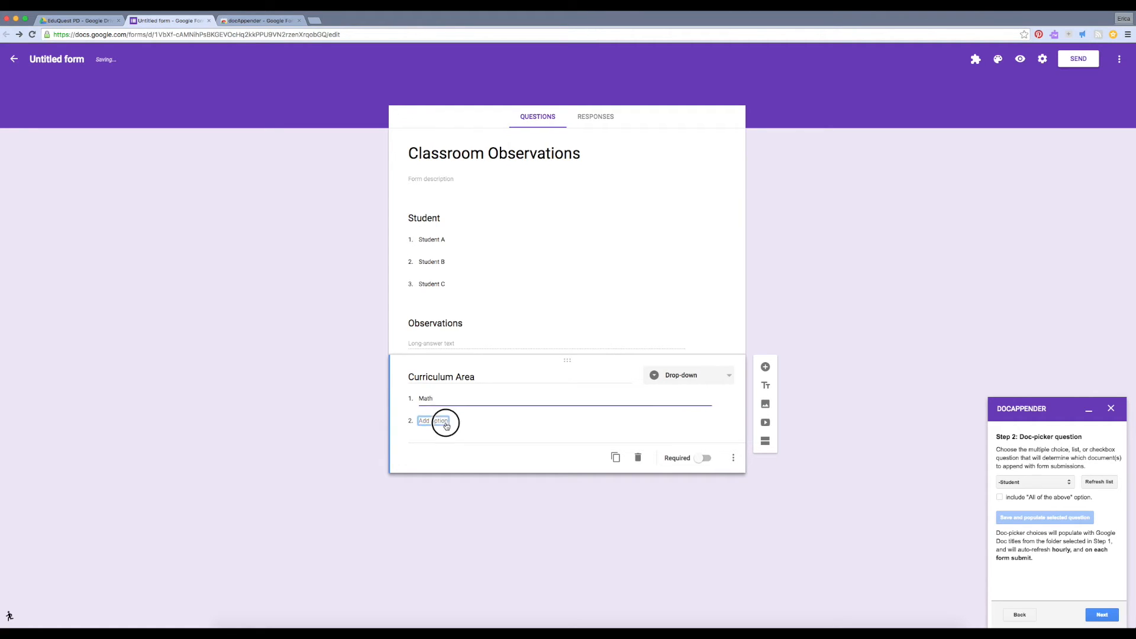
type("Lan")
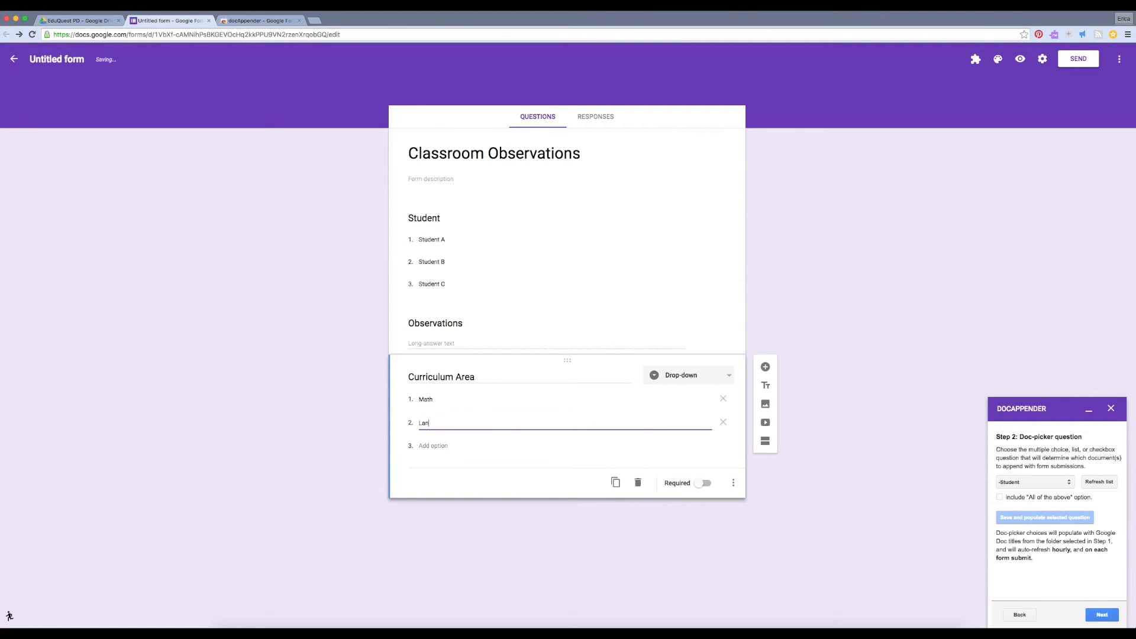
type("guage")
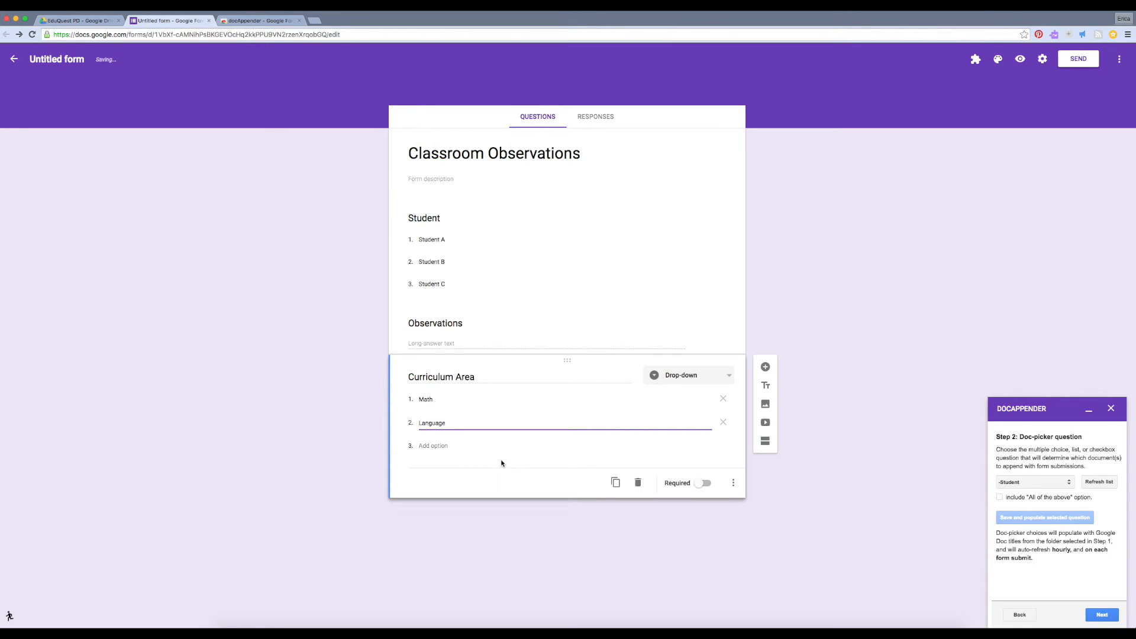
mouse_move(540, 519)
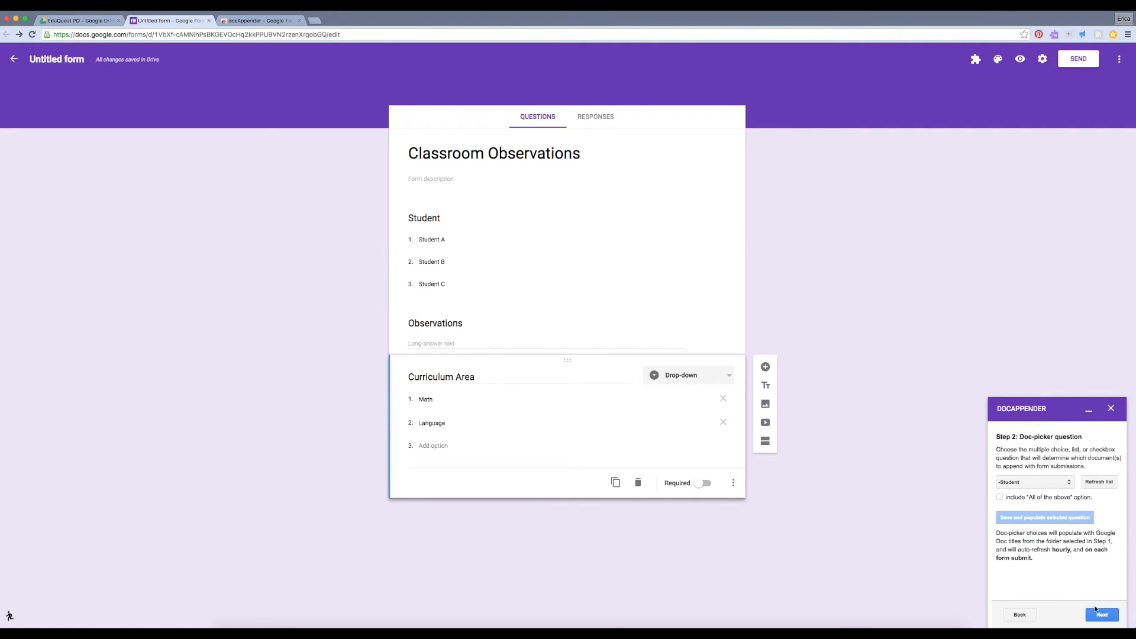
Choose Timestamp, Observations and Curriculum Area as the values docAppender appends.
left_click(1102, 614)
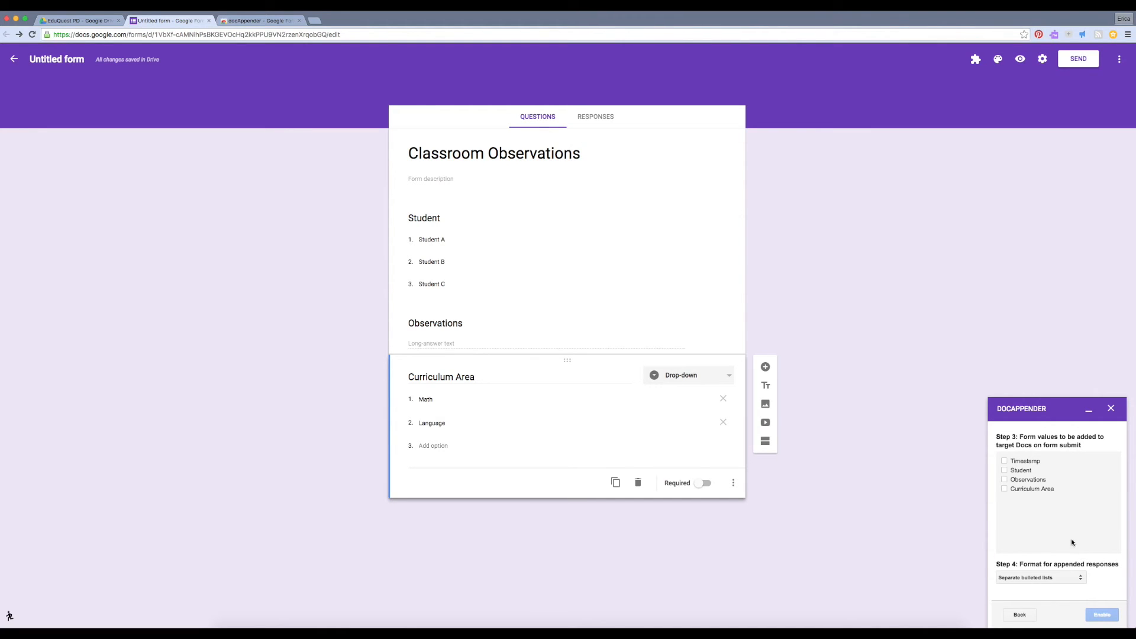
mouse_move(1068, 539)
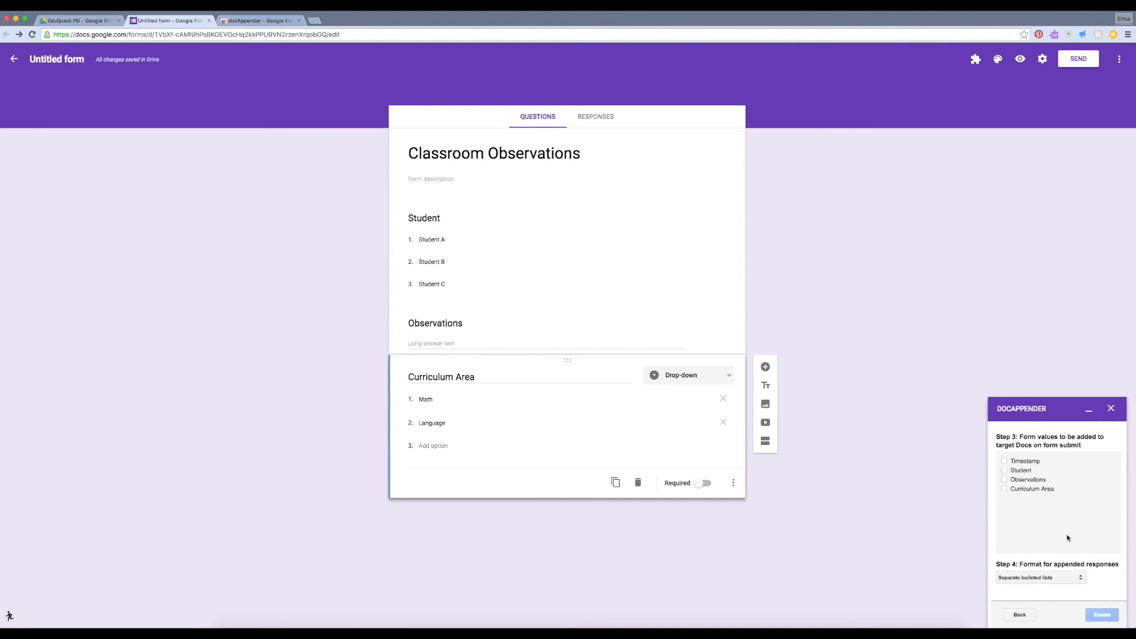
mouse_move(1045, 502)
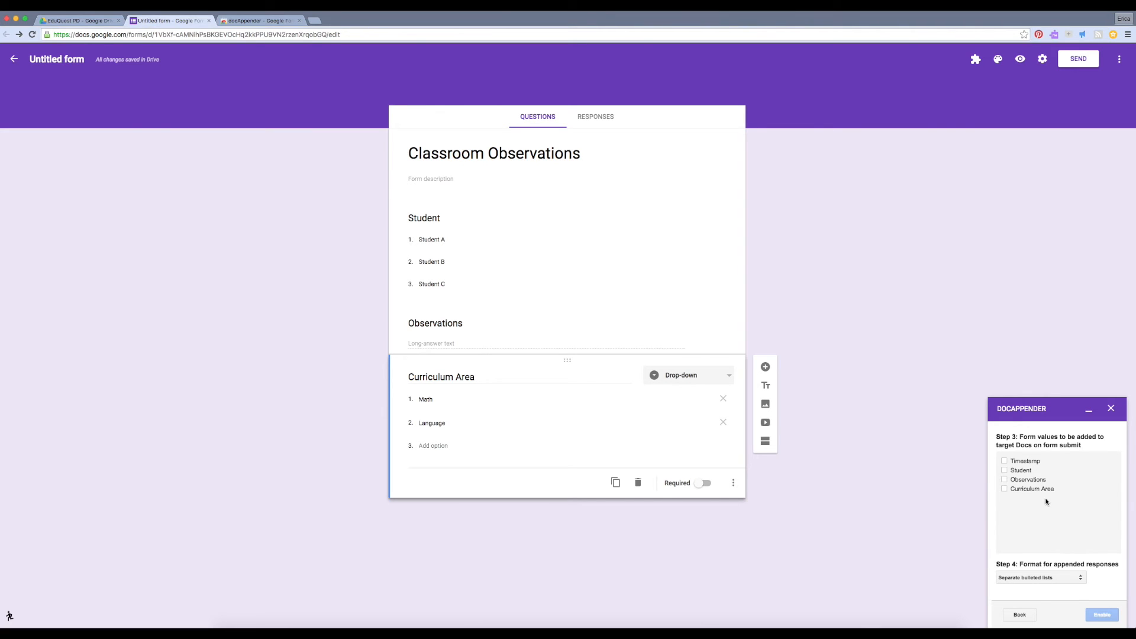
left_click(1004, 460)
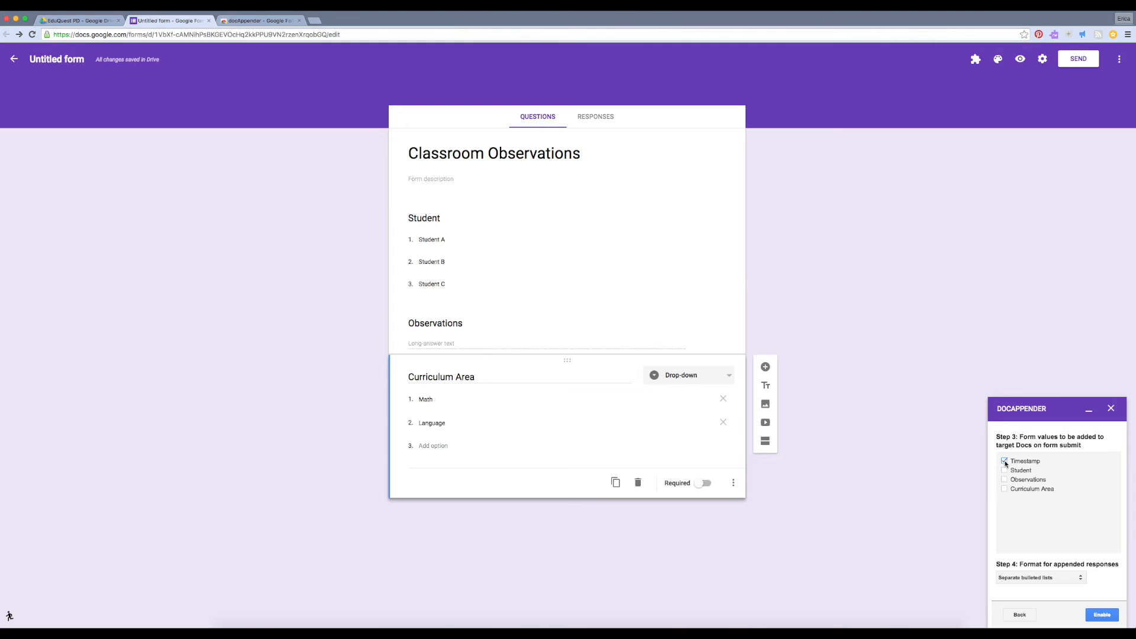
left_click(1004, 461)
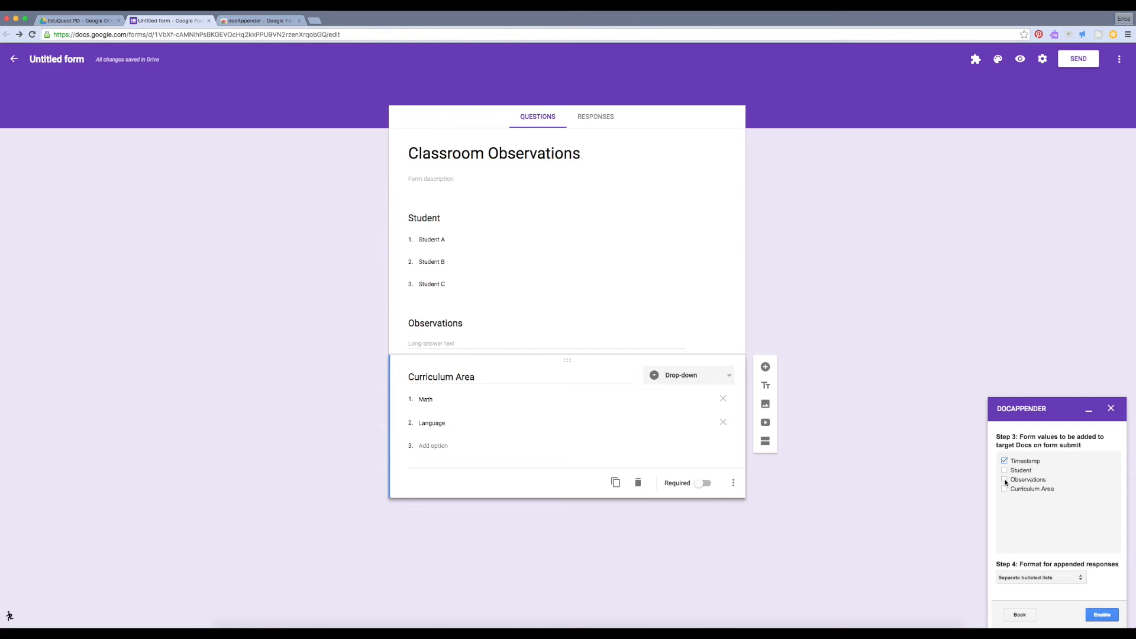
left_click(1005, 478)
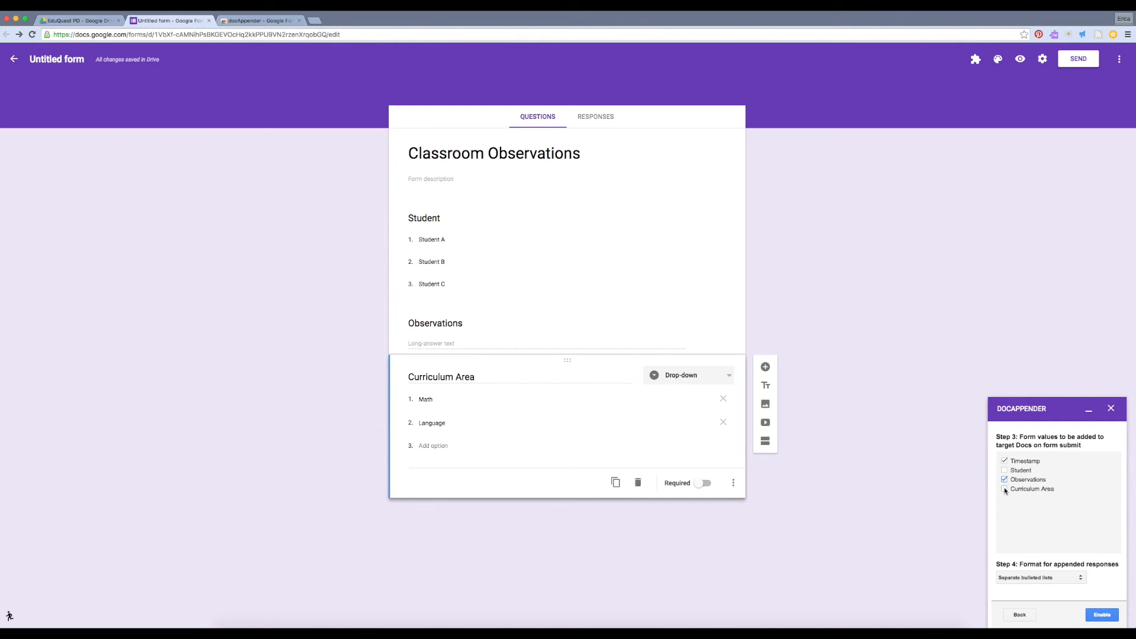
left_click(1004, 488)
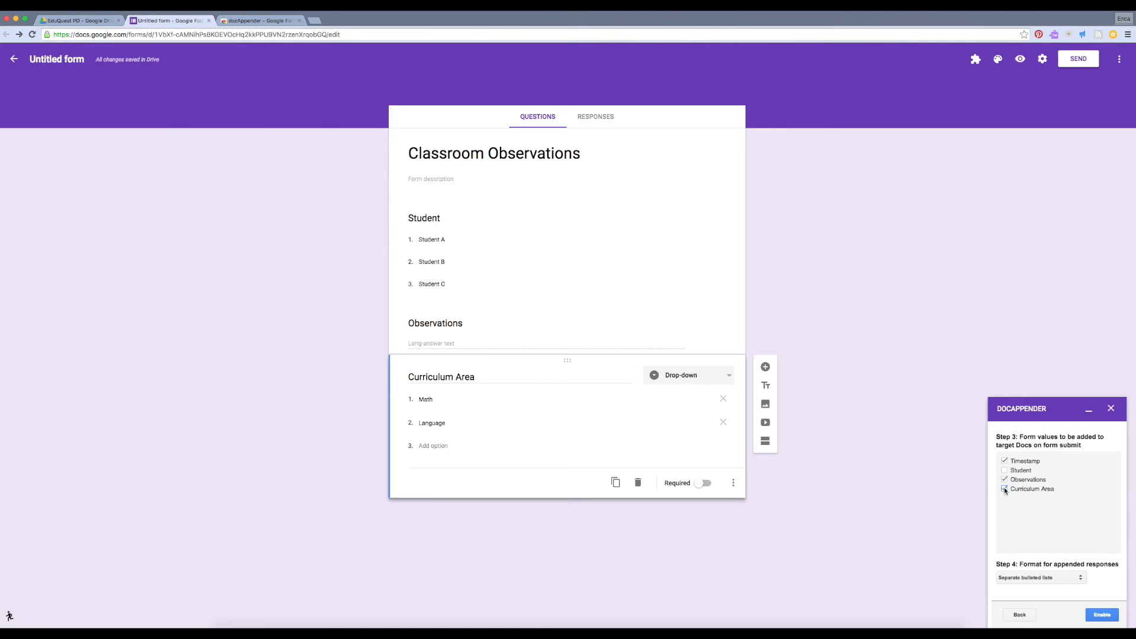
left_click(1004, 488)
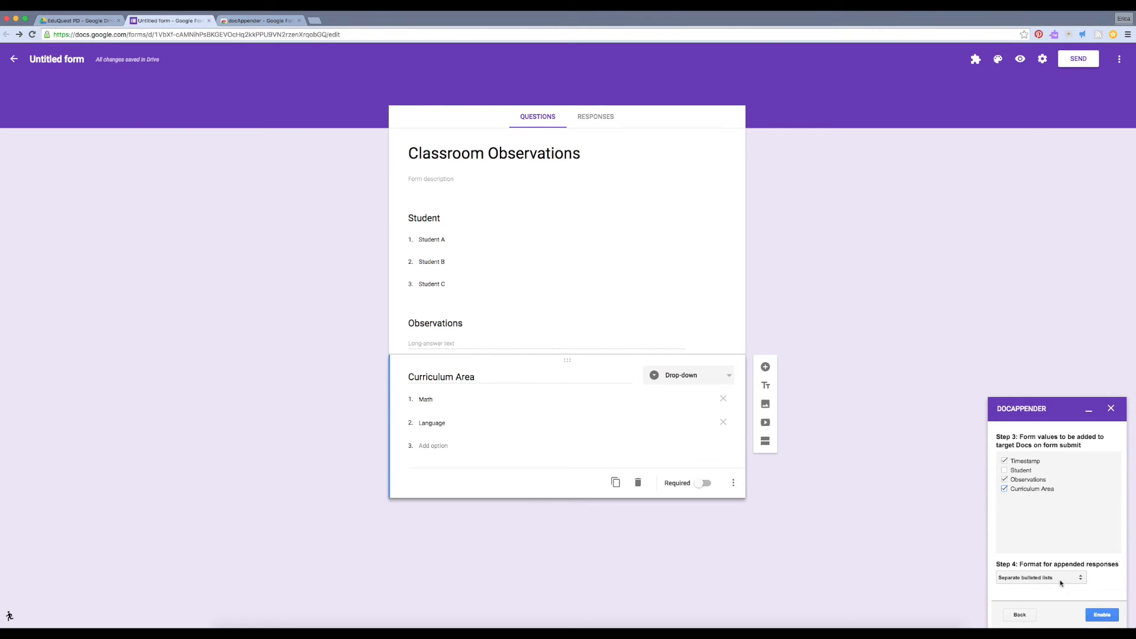
Set the append format to separate vertical tables and enable docAppender.
left_click(1040, 577)
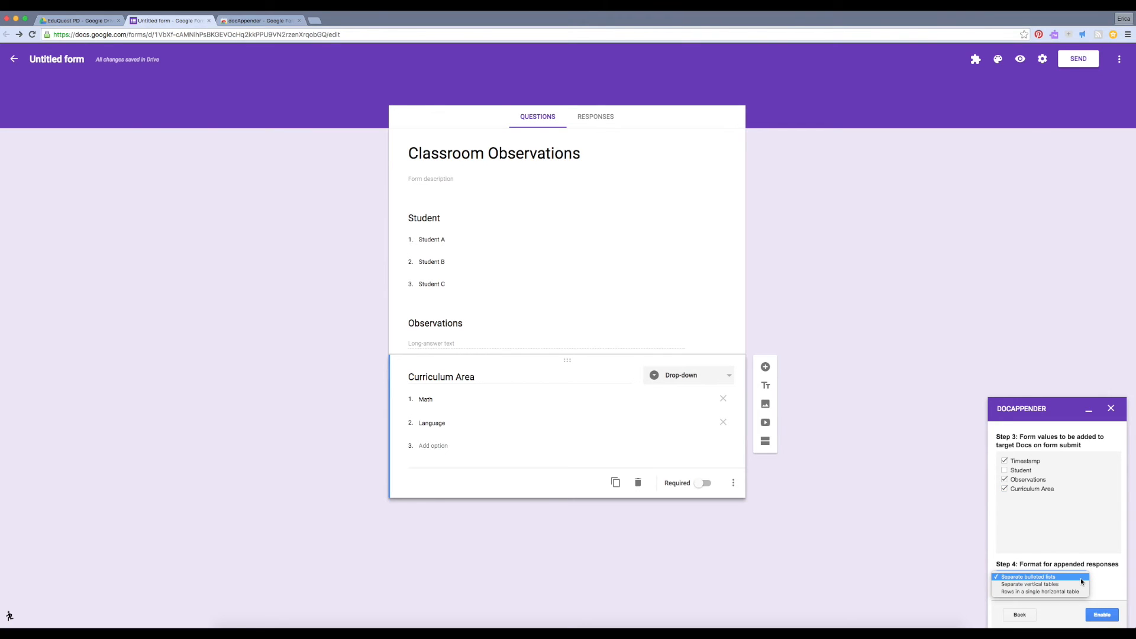
left_click(1023, 576)
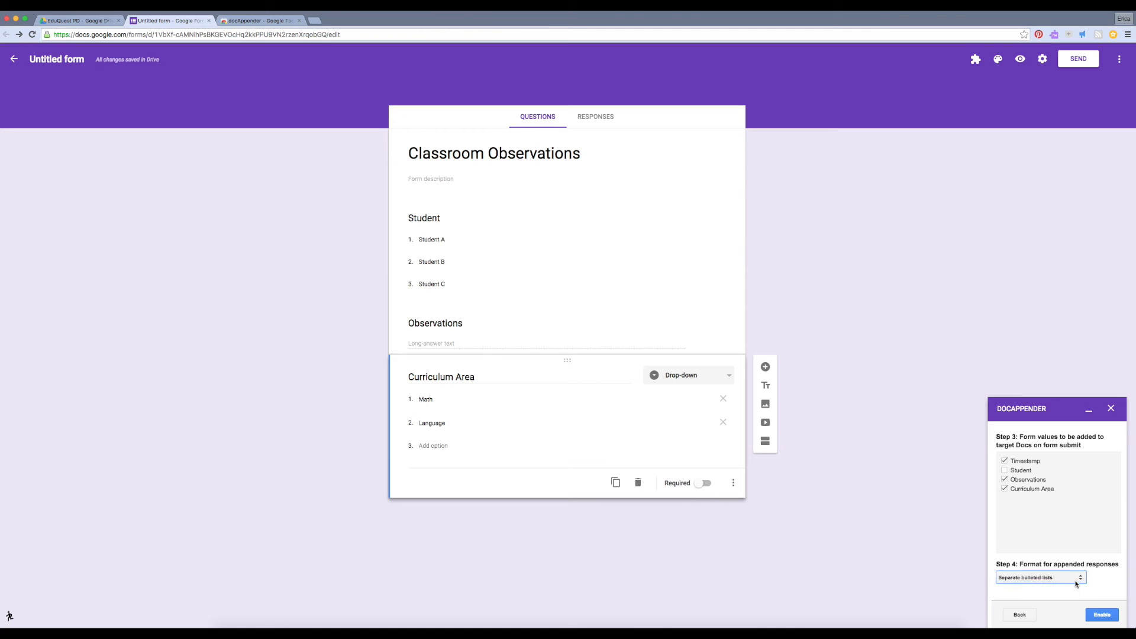
left_click(1039, 577)
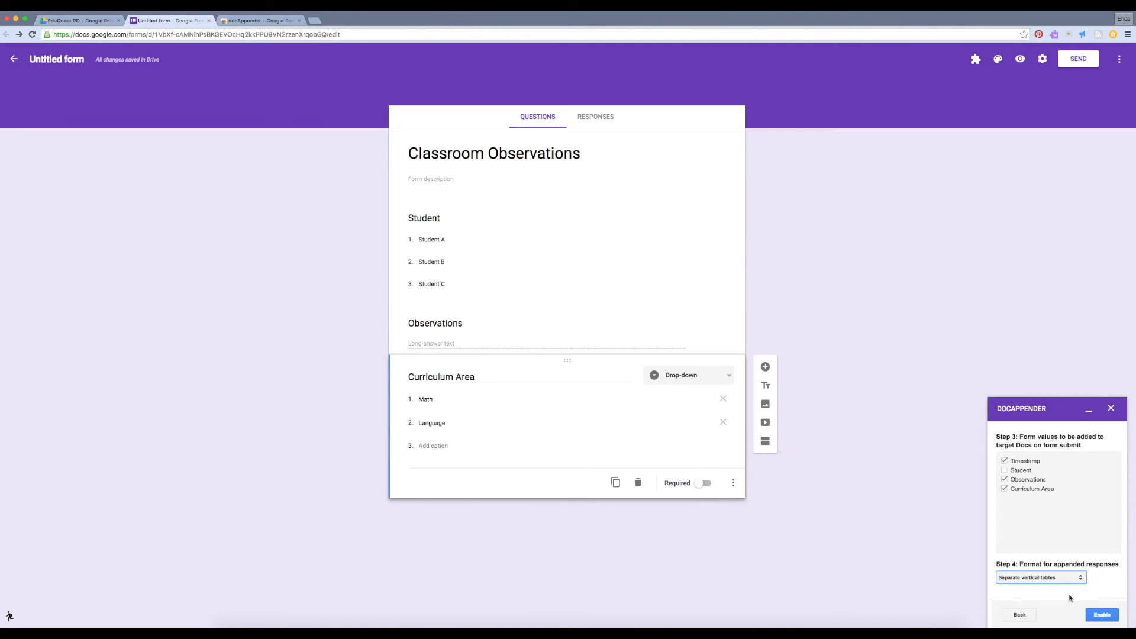
left_click(1101, 614)
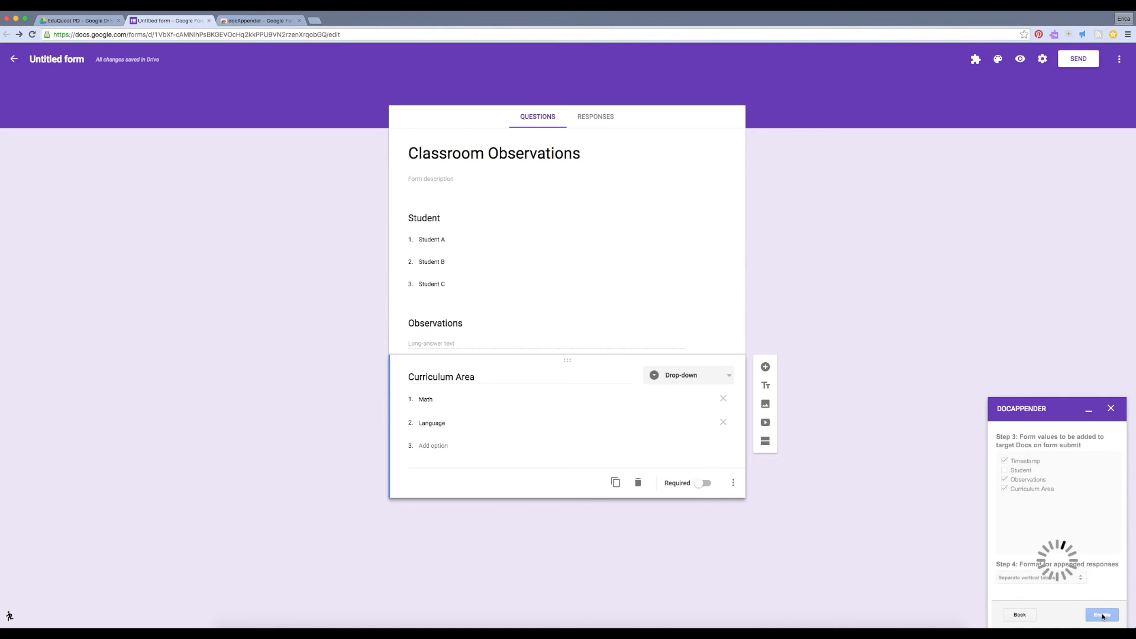
left_click(1101, 614)
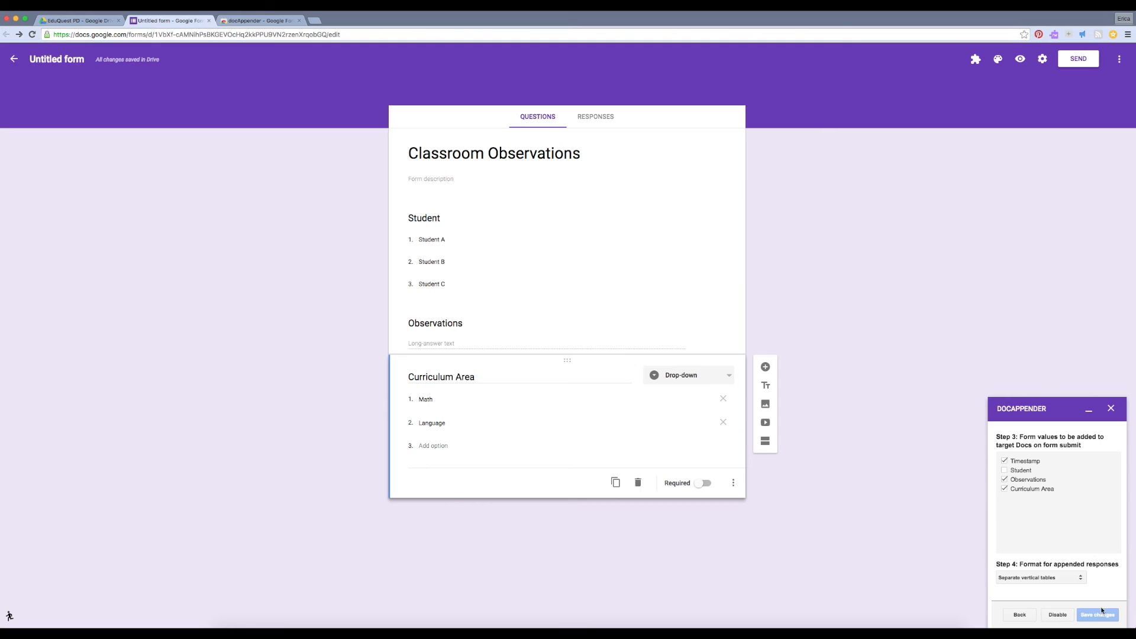
mouse_move(935, 437)
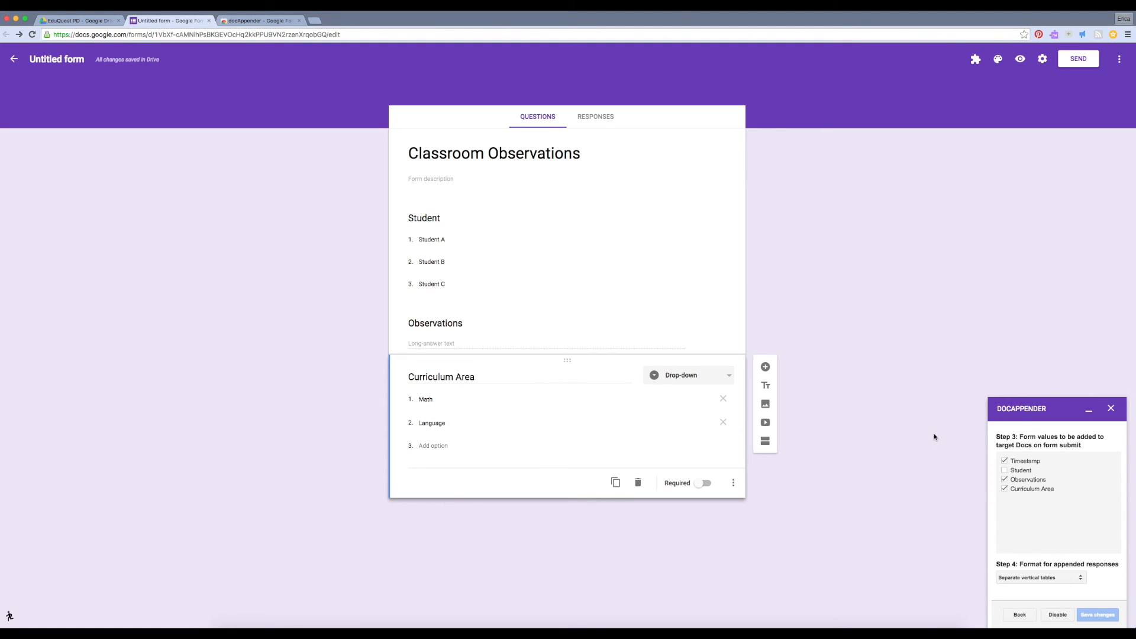
mouse_move(913, 418)
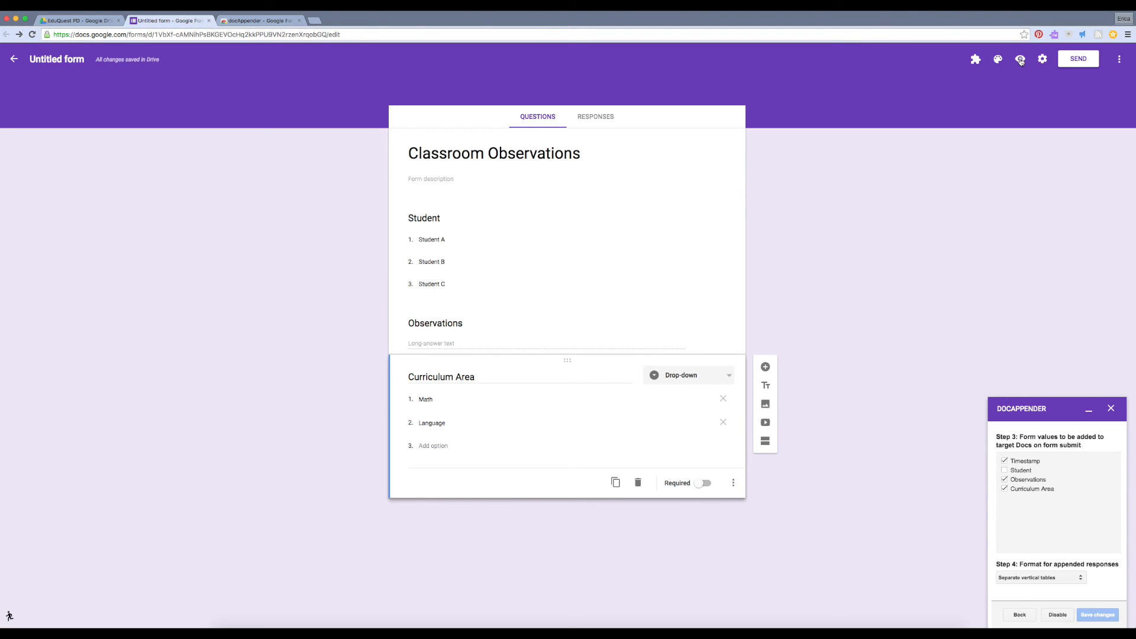
In preview, submit Student A's observation 'They did XYZ today.' under the Math curriculum area.
left_click(1020, 59)
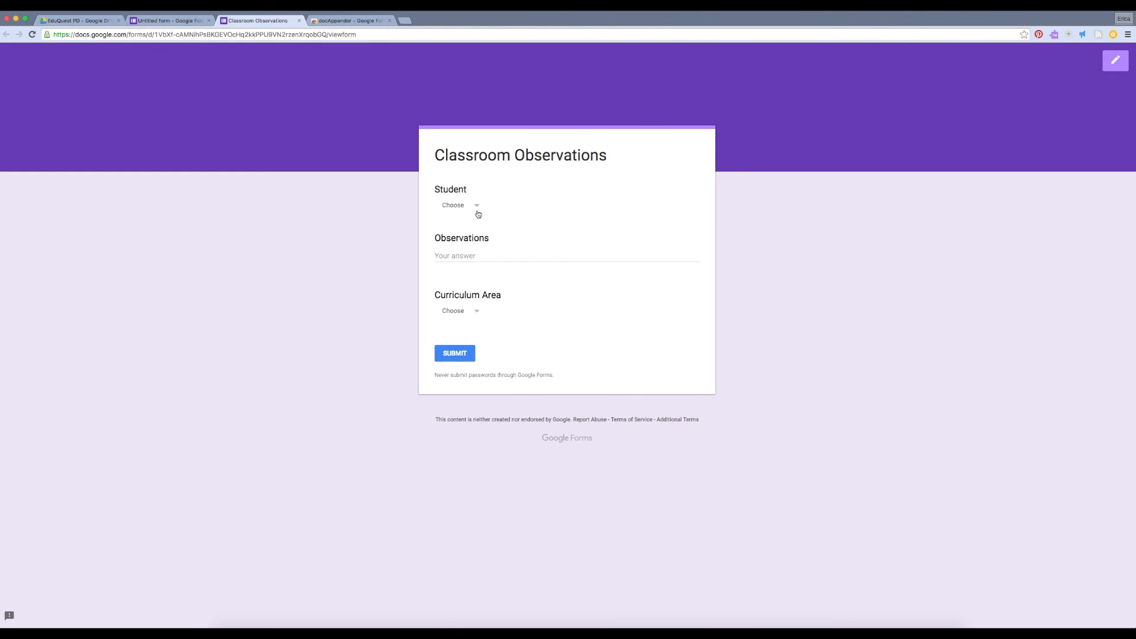
left_click(455, 206)
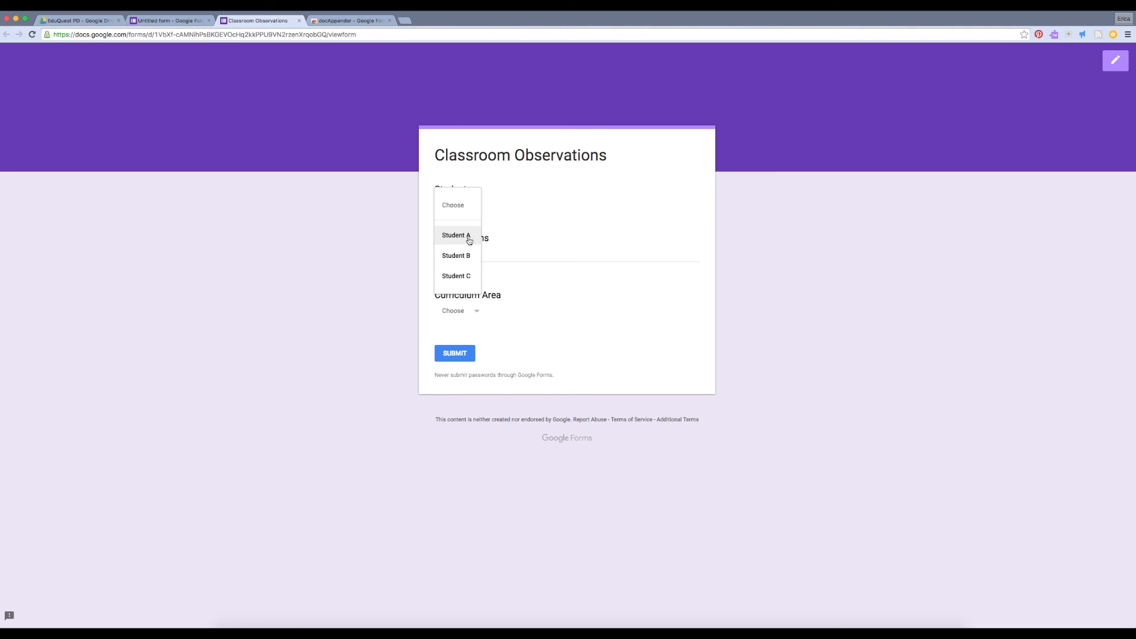
left_click(456, 235)
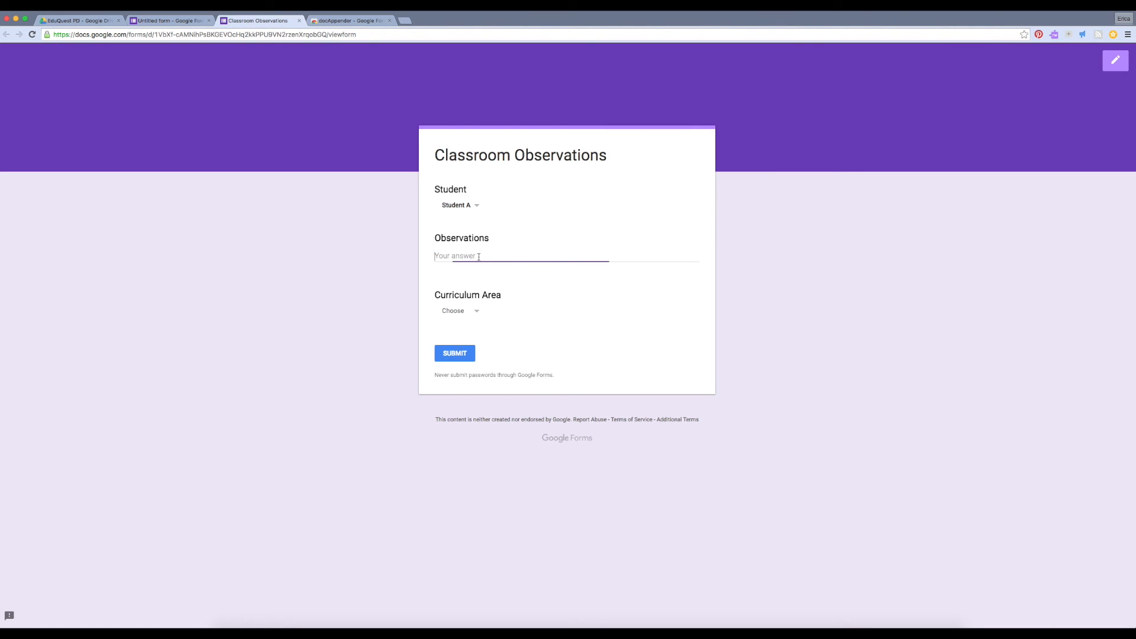
type("T")
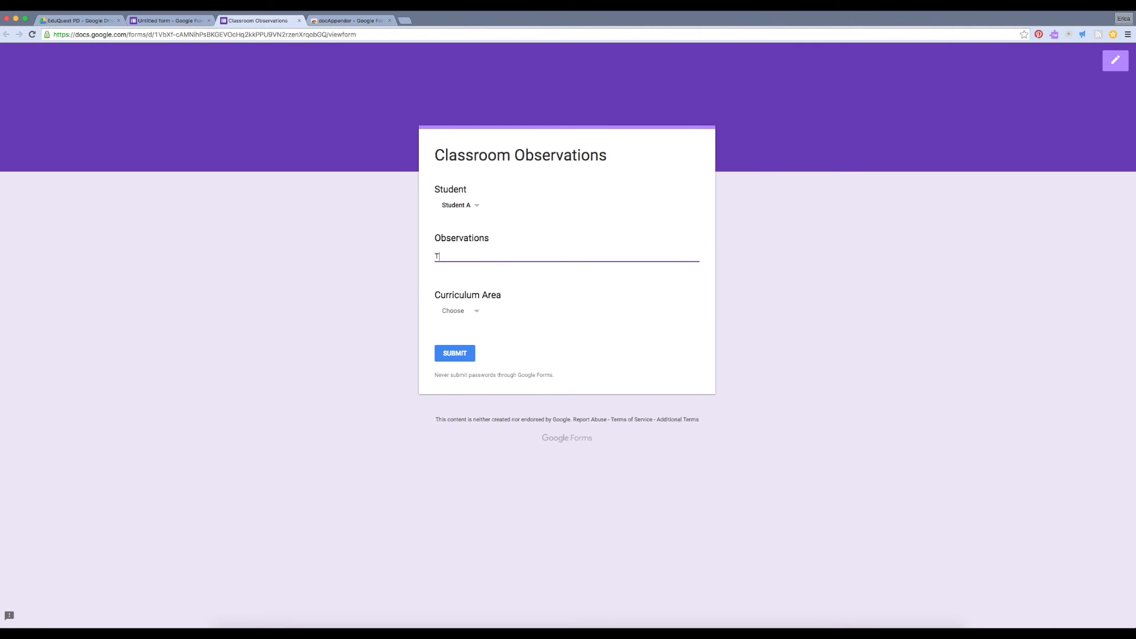
type("hey did XYZ today")
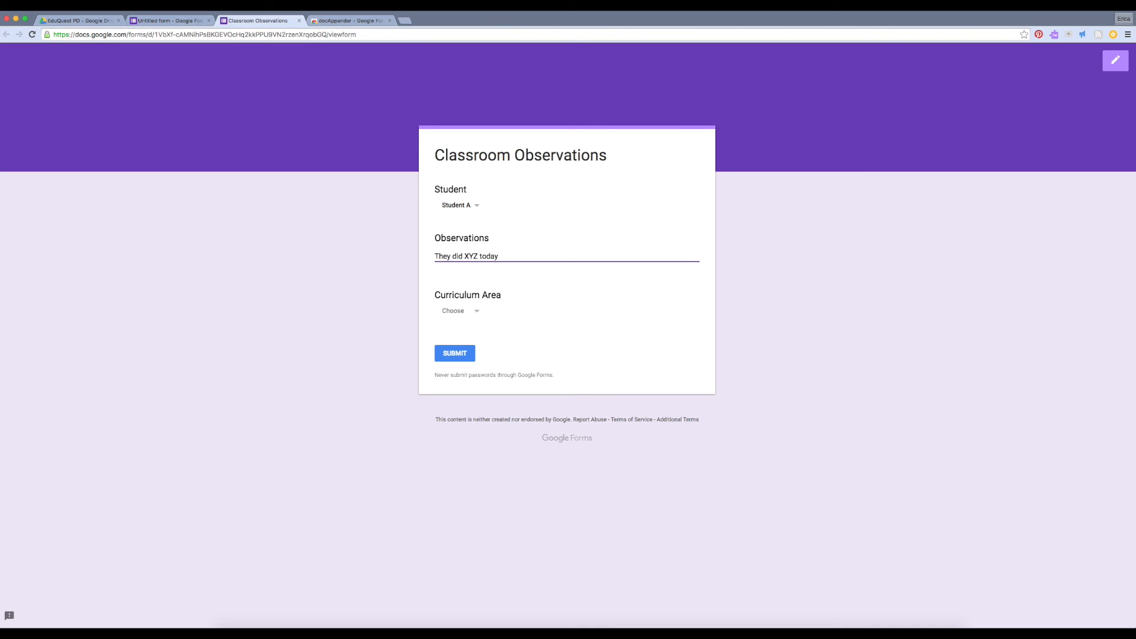
left_click(460, 310)
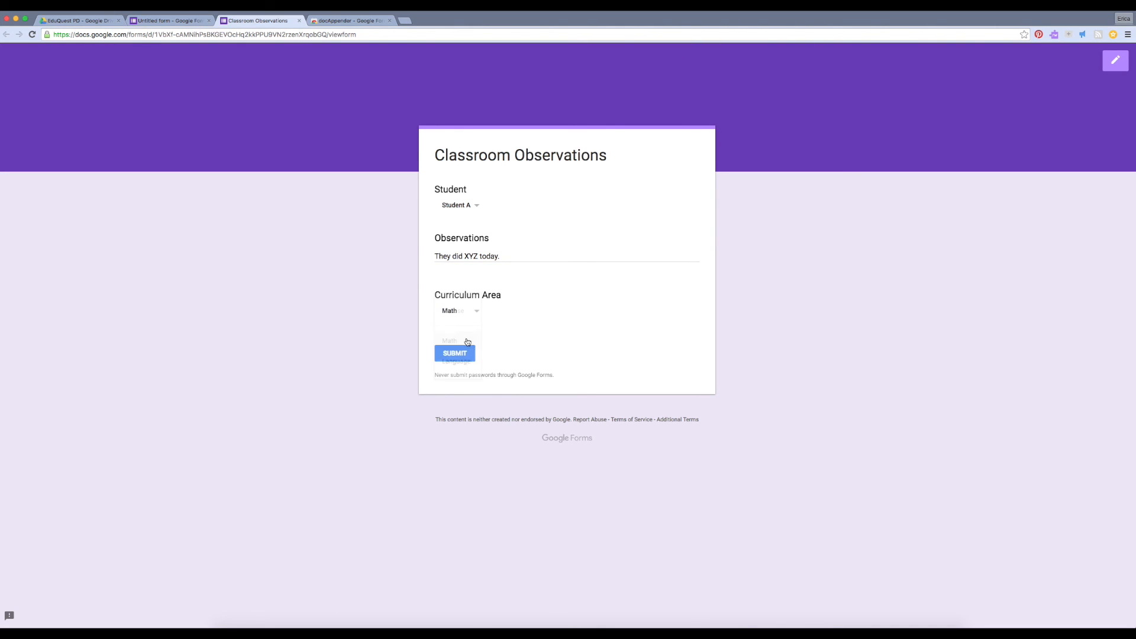
left_click(454, 352)
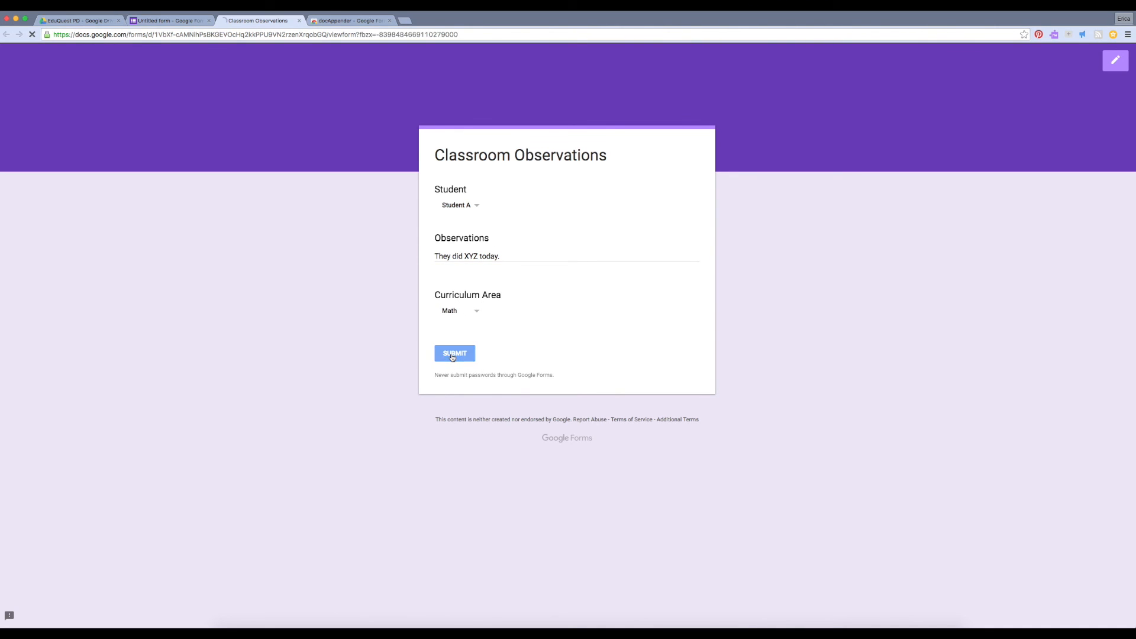
left_click(455, 354)
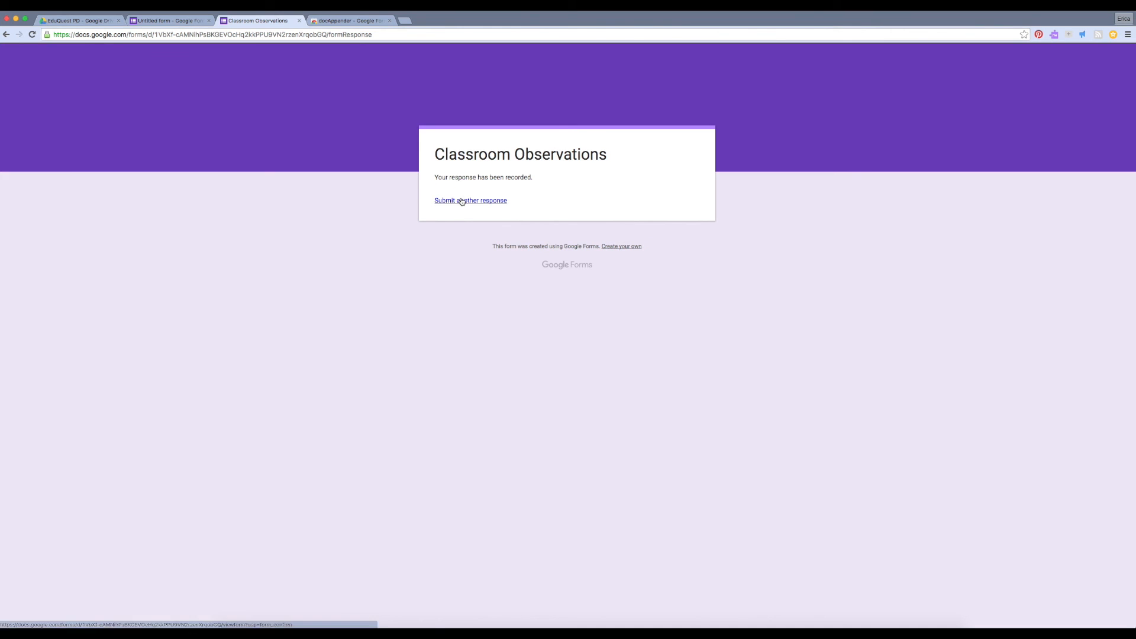
Submit another response for Student C with Language as the curriculum area.
left_click(470, 201)
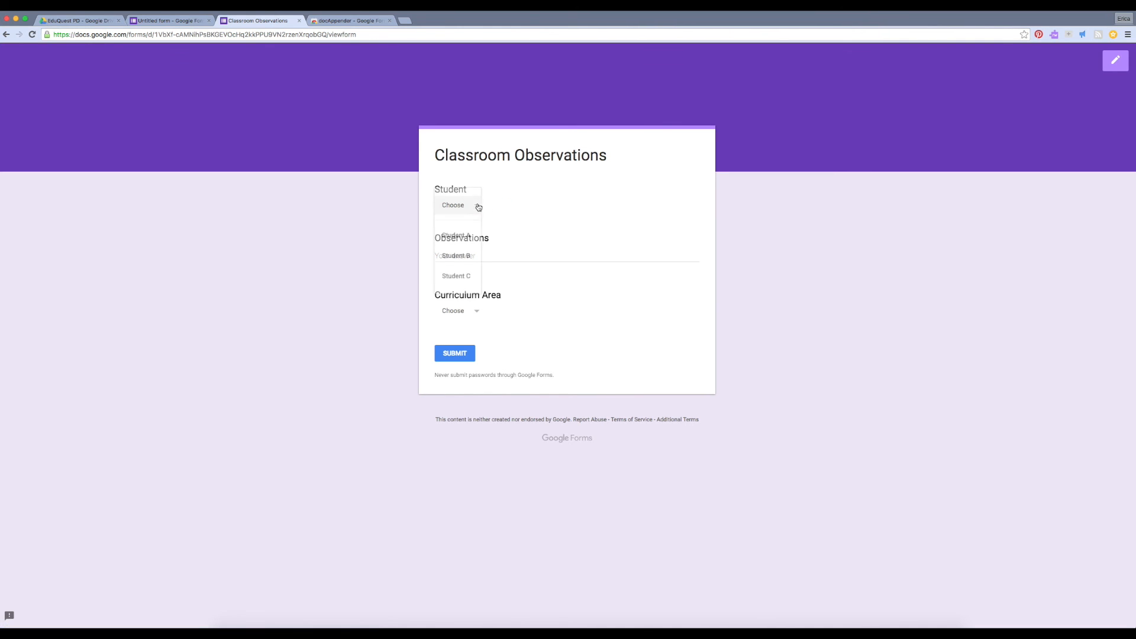
left_click(456, 275)
type("Great job with ABC")
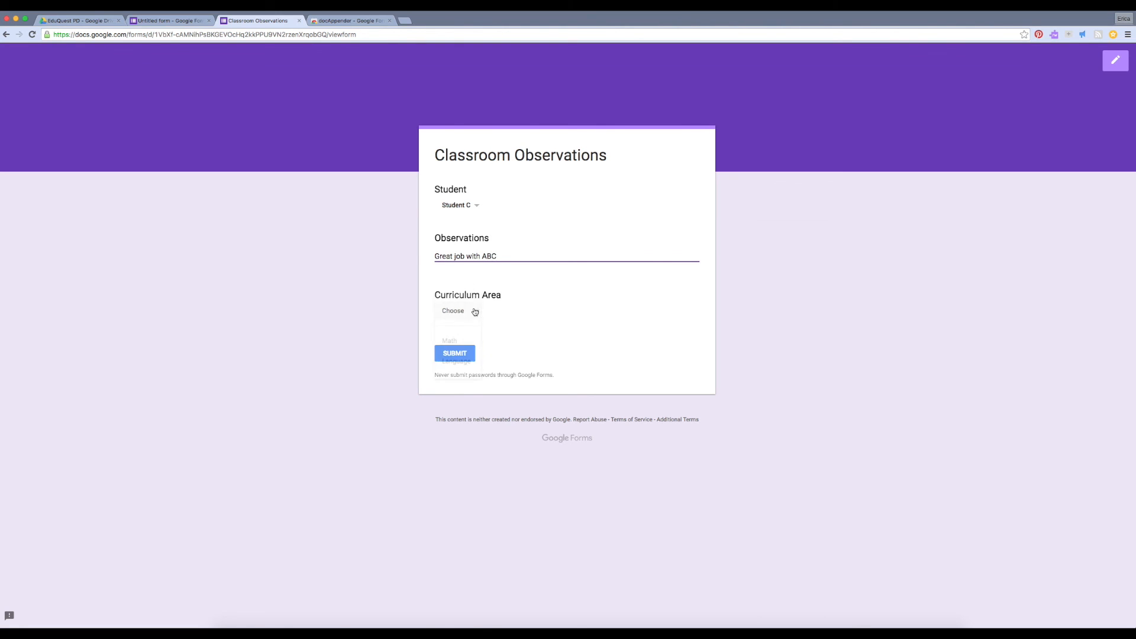
left_click(454, 354)
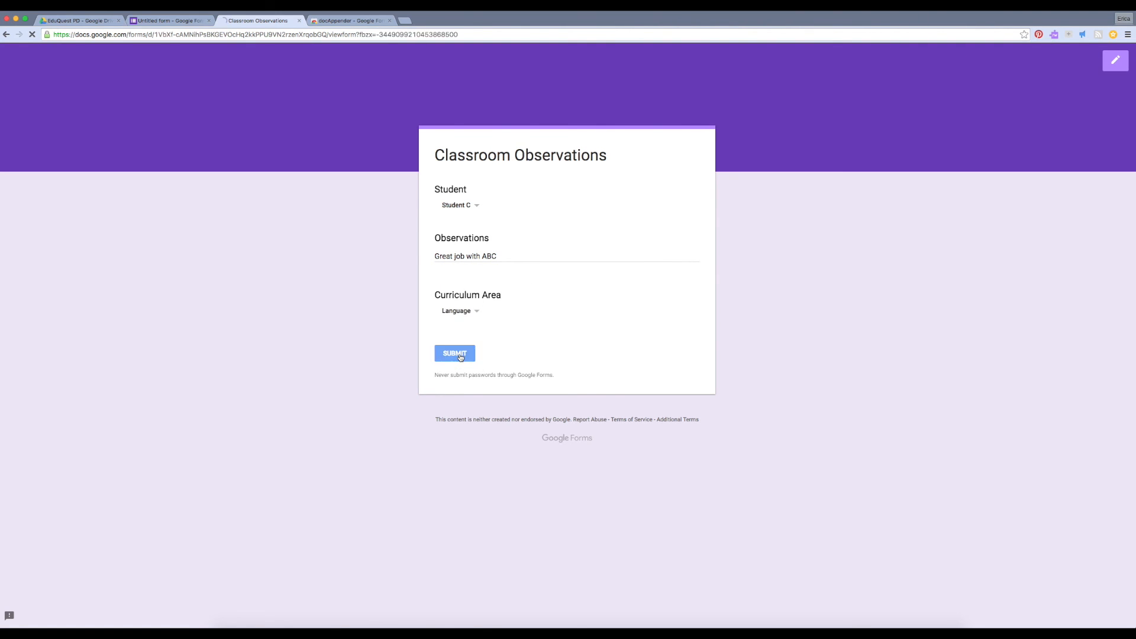
left_click(454, 353)
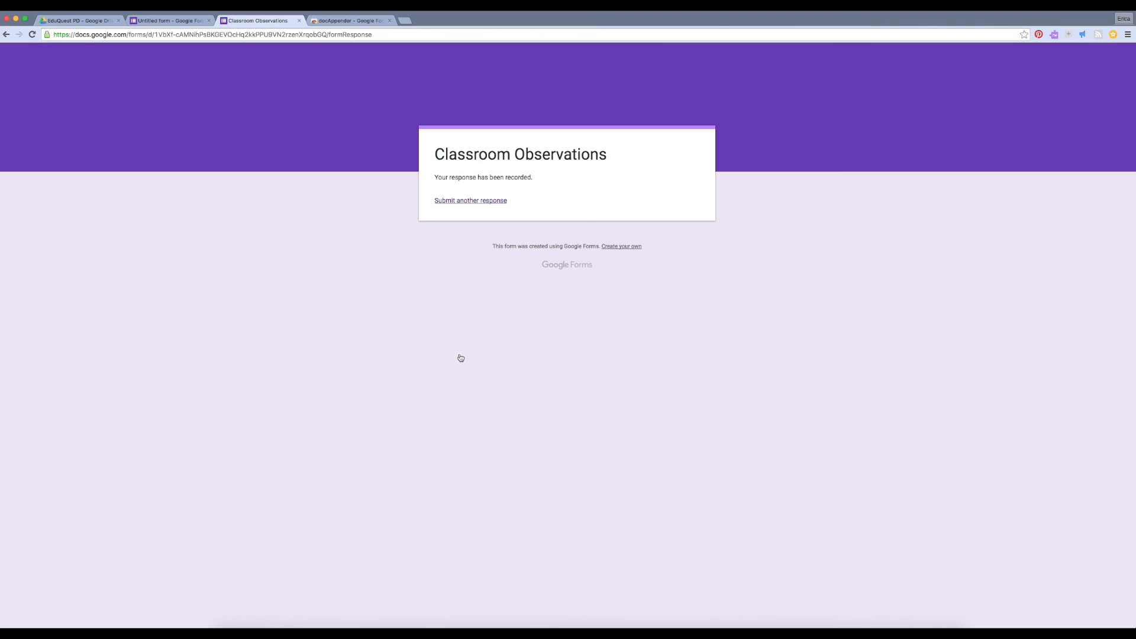
mouse_move(387, 177)
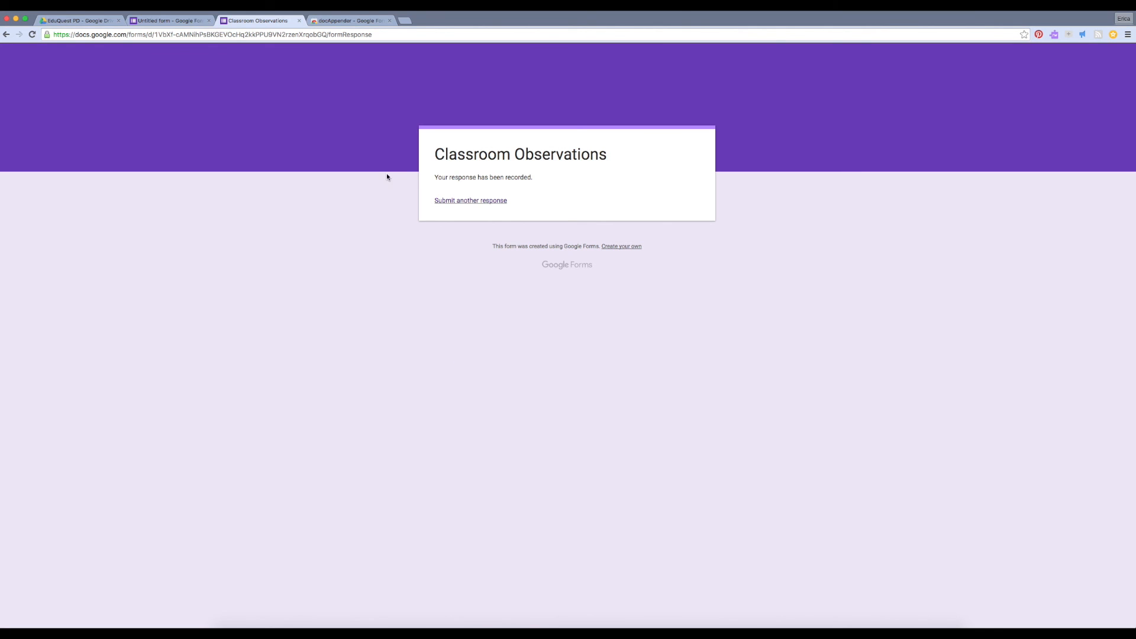
Open the Student A document in Drive's Classroom Observations folder to view the appended table.
left_click(170, 20)
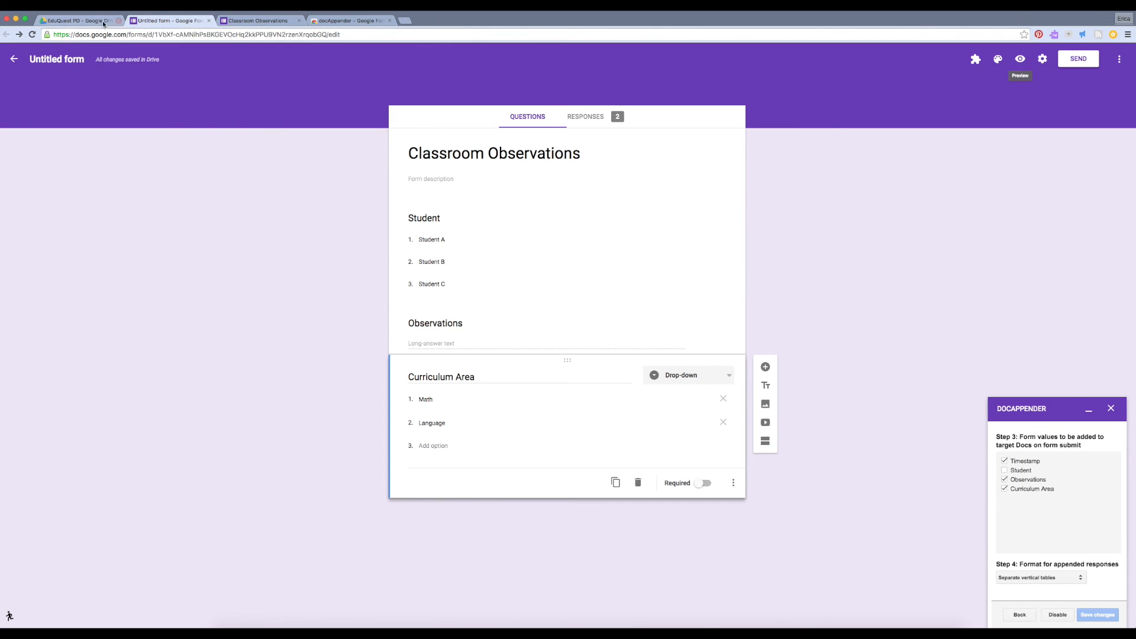
left_click(77, 20)
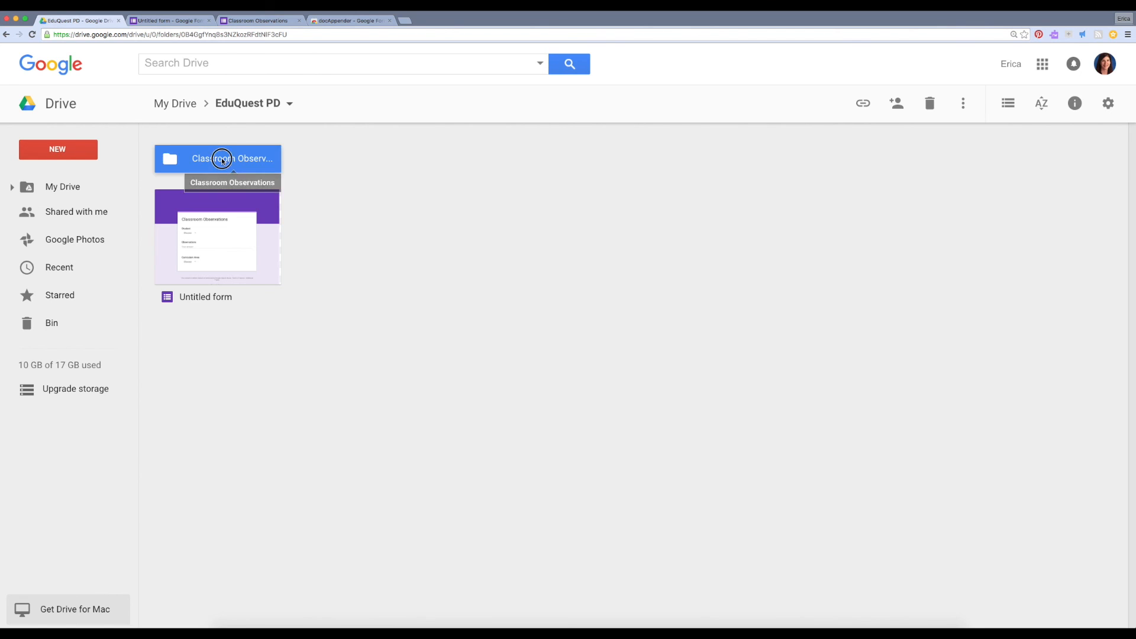
double_click(232, 158)
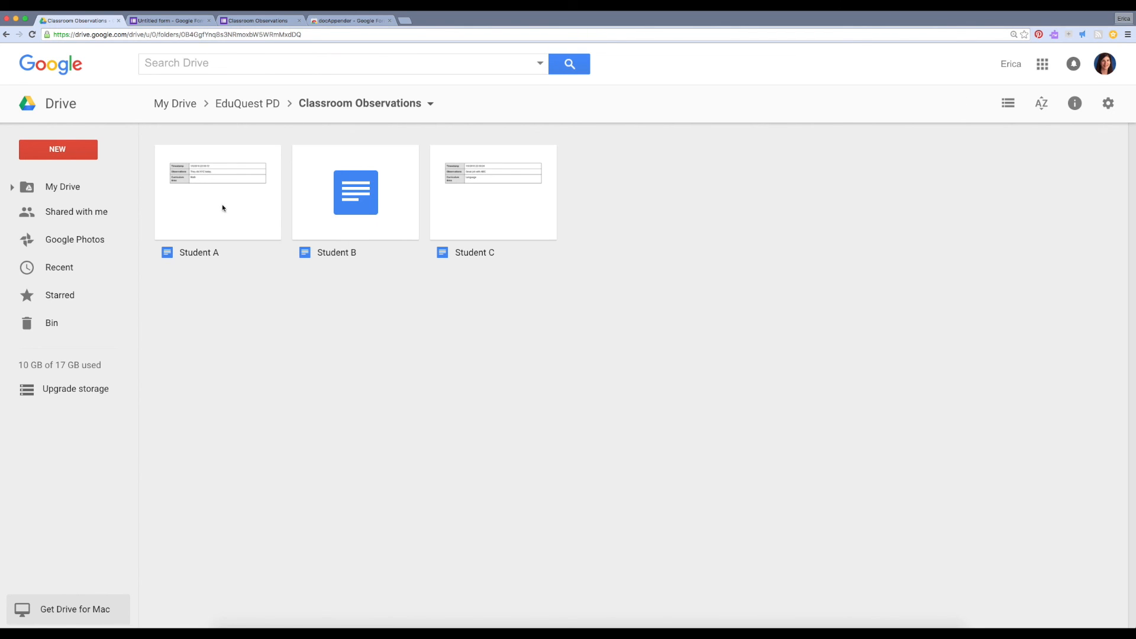
double_click(217, 191)
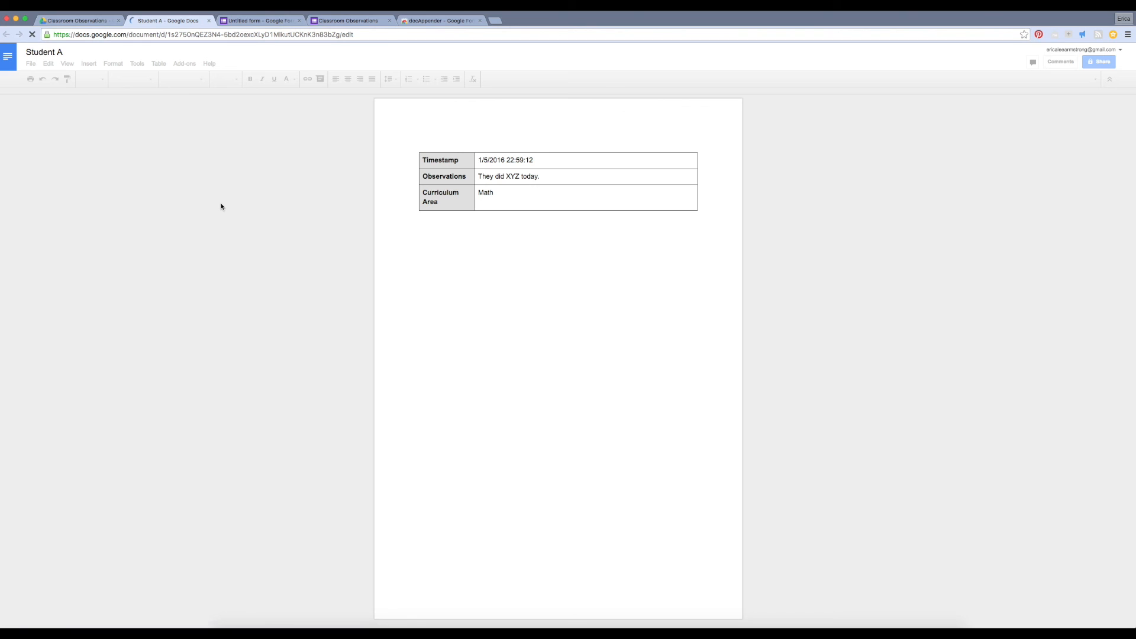